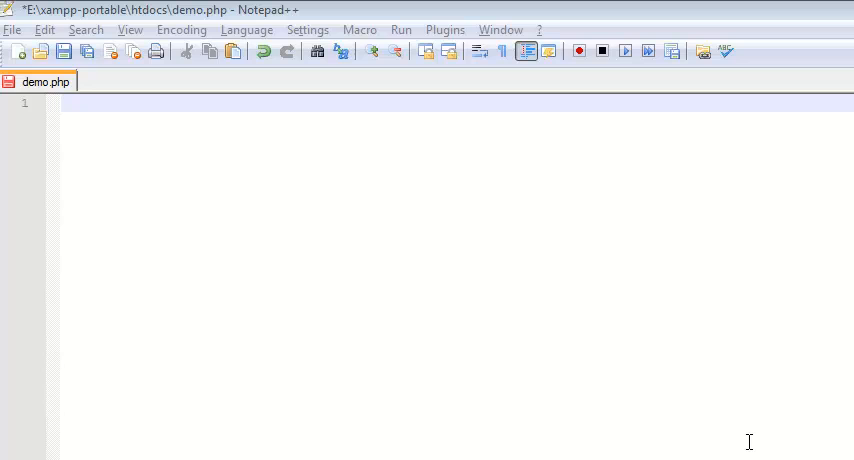
pyautogui.moveTo(643, 218)
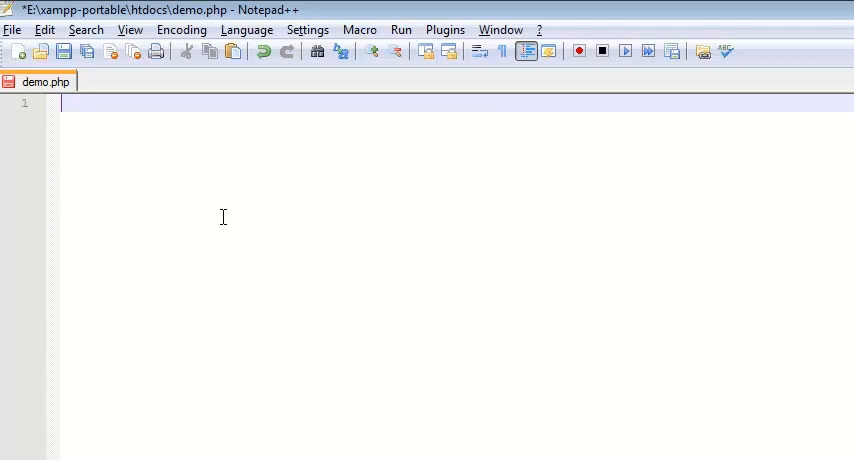
# Write <?php and ?> tags in demo.php with empty lines between them.
pyautogui.write('<?php')
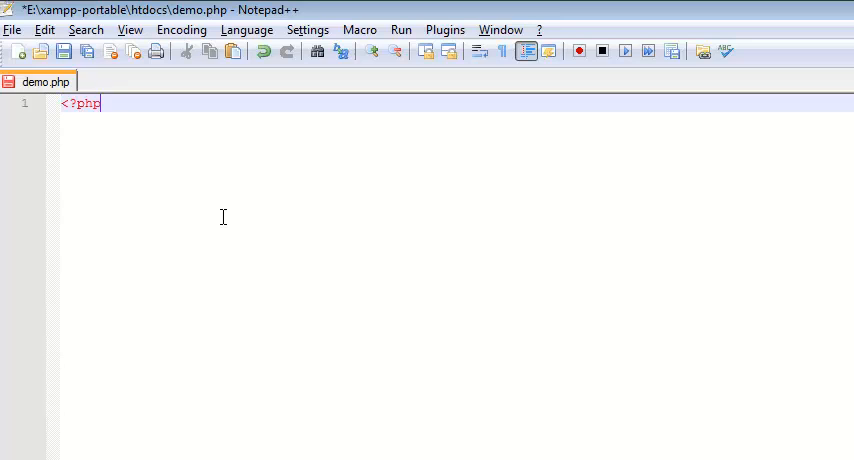
pyautogui.press('Enter')
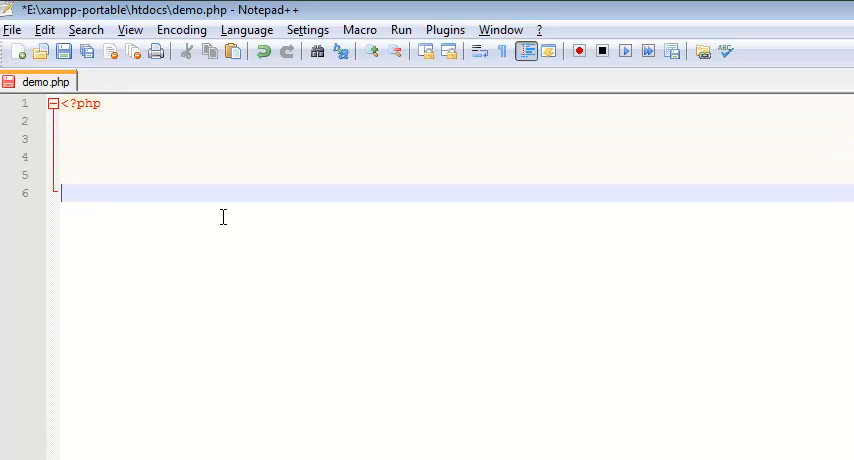
pyautogui.write('?>')
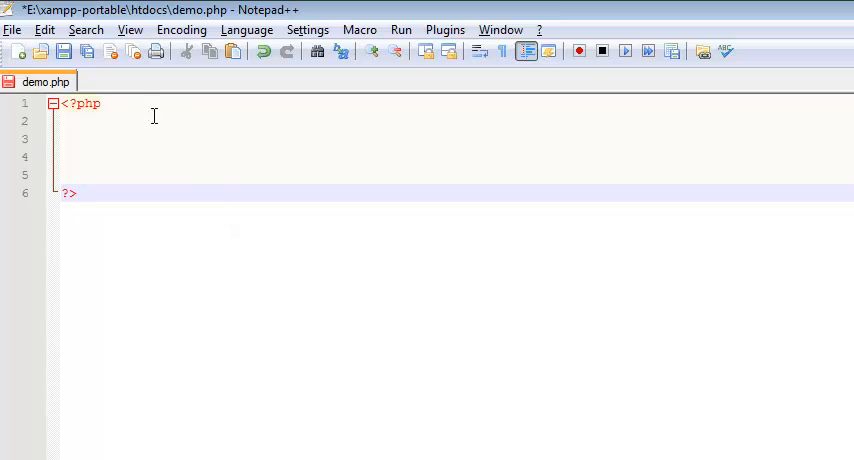
pyautogui.click(130, 120)
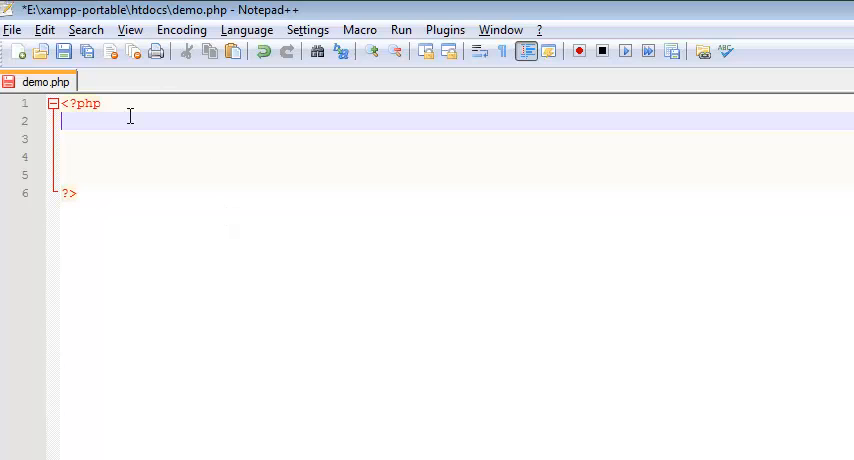
pyautogui.press('Return')
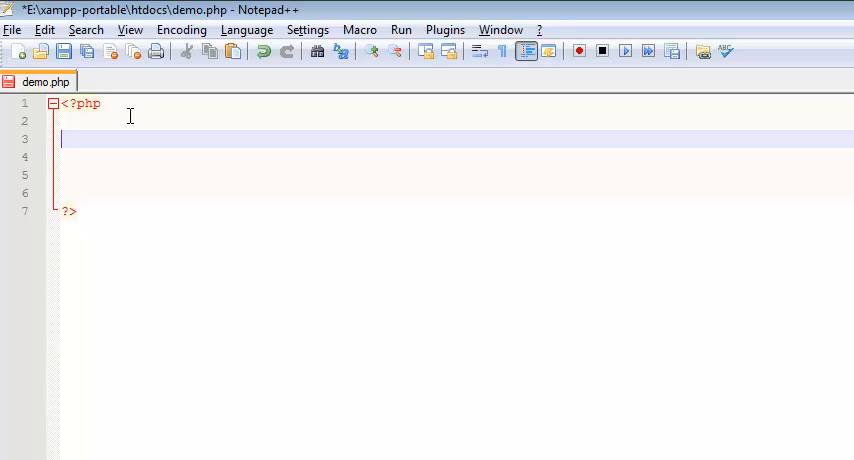
# Assign $day = "Monday"; on line 3 and add a blank line below.
pyautogui.write('$day')
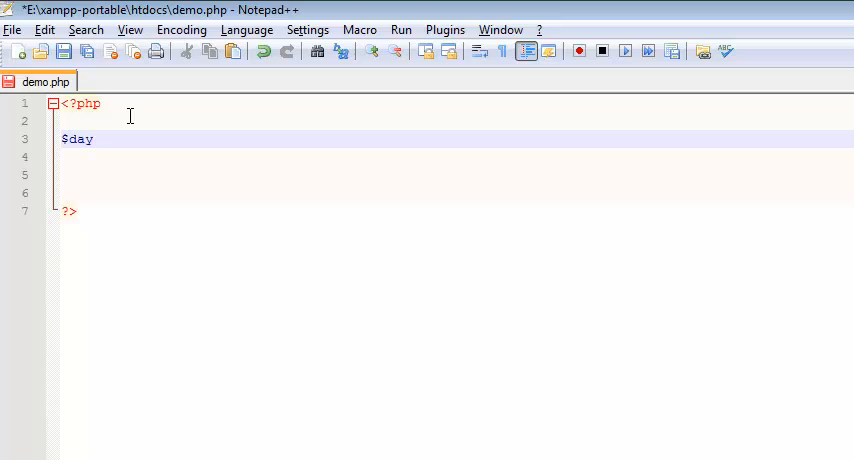
pyautogui.write('=')
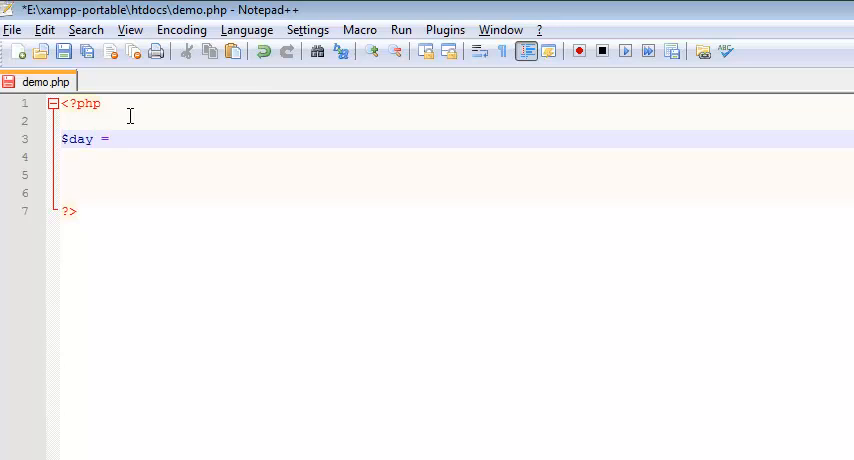
pyautogui.write('"')
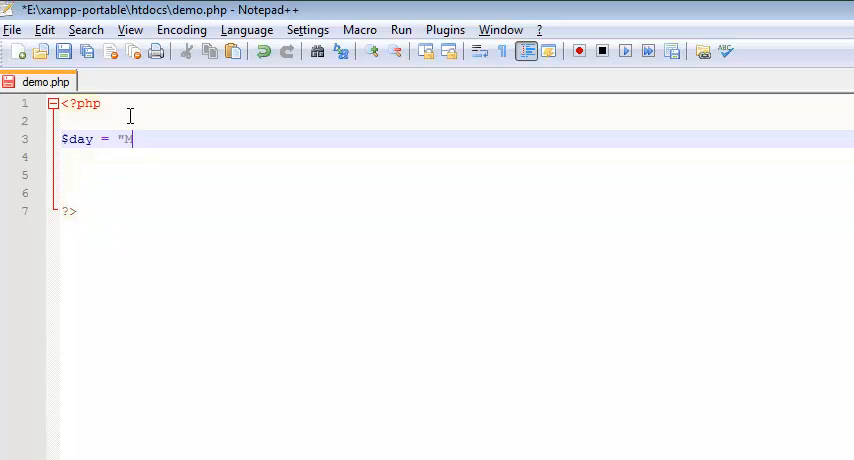
pyautogui.write('Monday";')
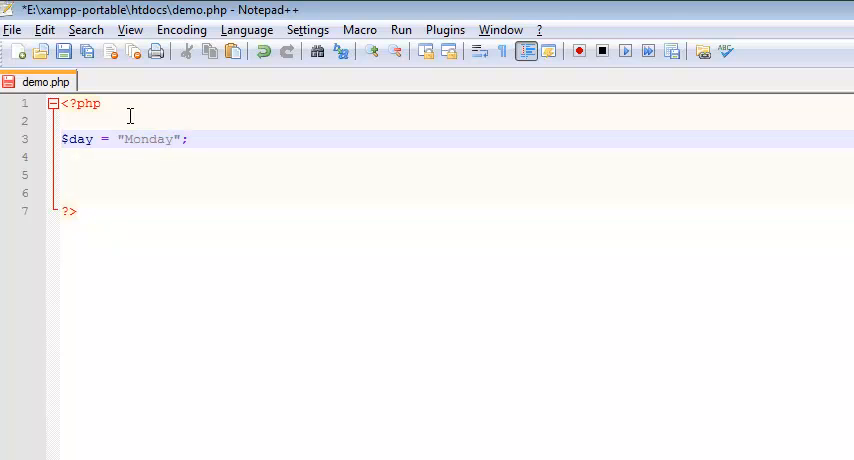
pyautogui.click(207, 139)
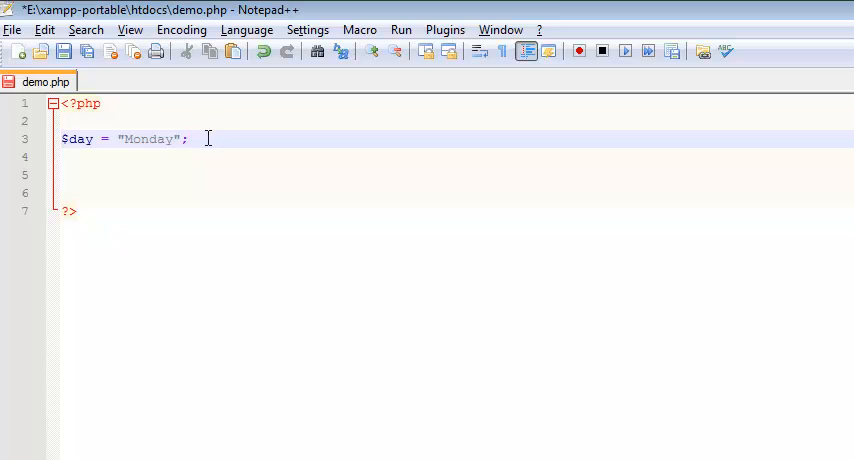
pyautogui.click(118, 138)
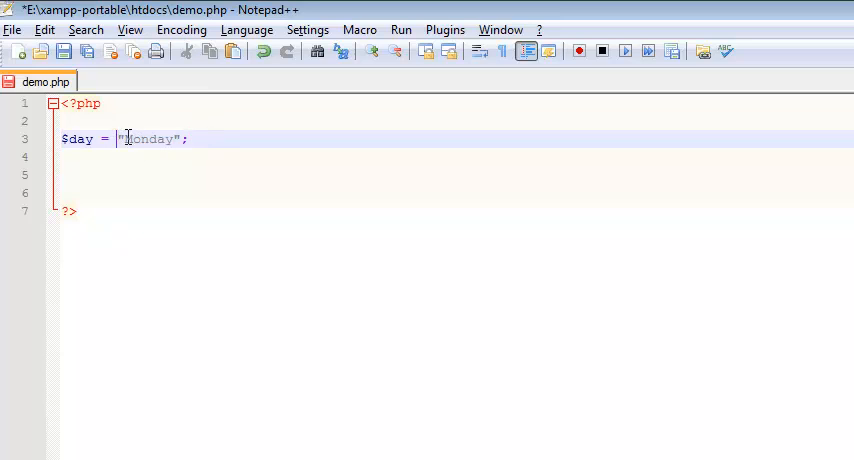
pyautogui.doubleClick(148, 139)
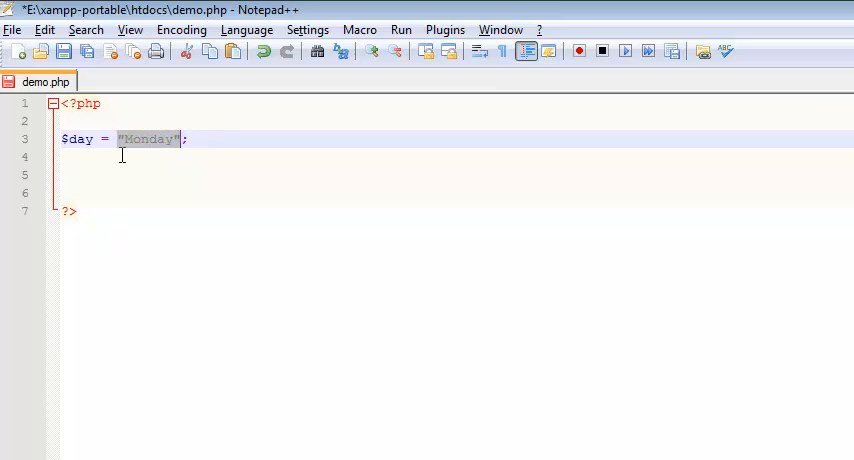
pyautogui.click(85, 139)
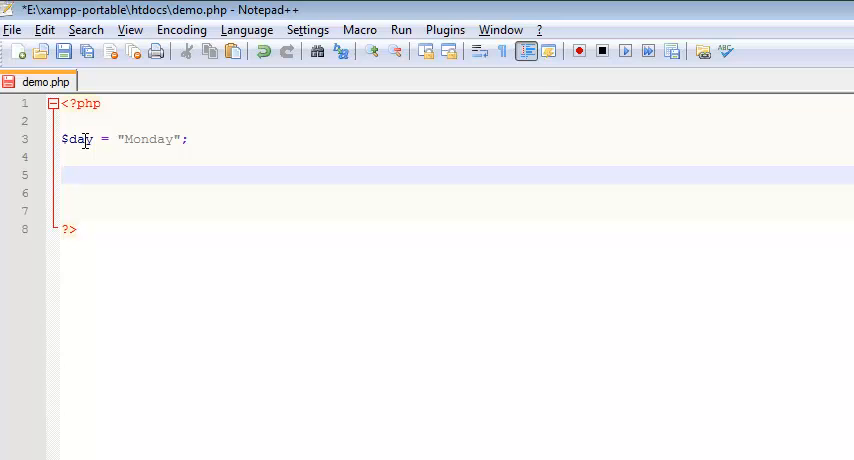
# Write switch ($day) { with its closing brace below the assignment.
pyautogui.click(62, 175)
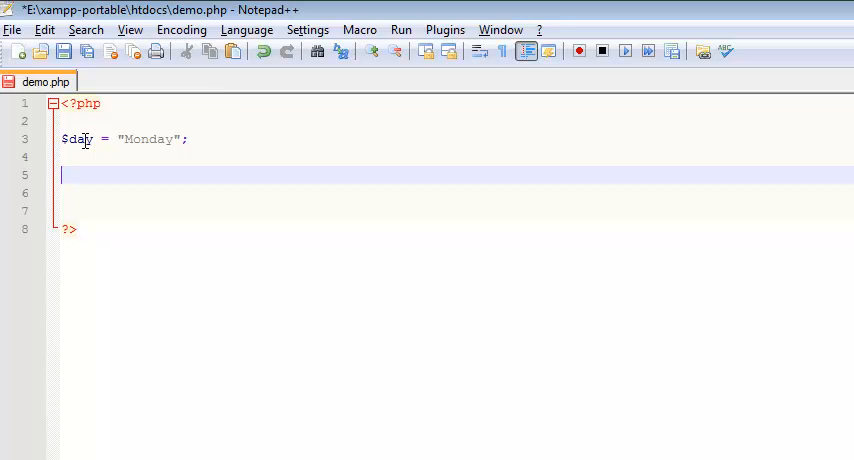
pyautogui.write('switch (')
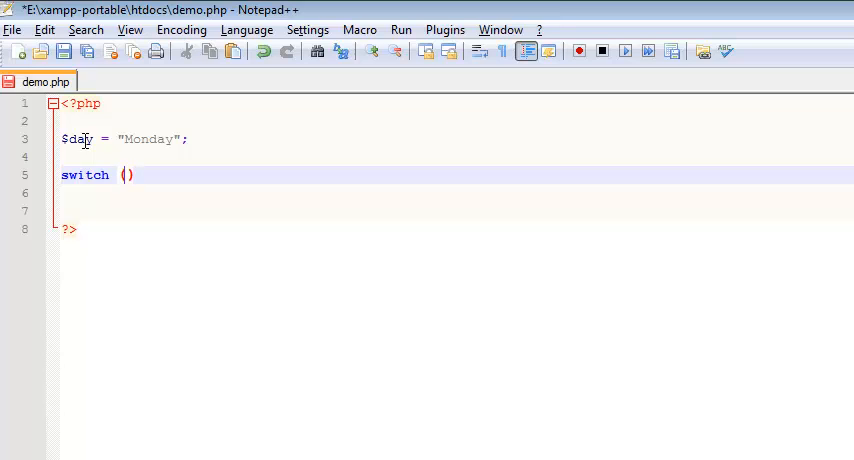
pyautogui.write('$da')
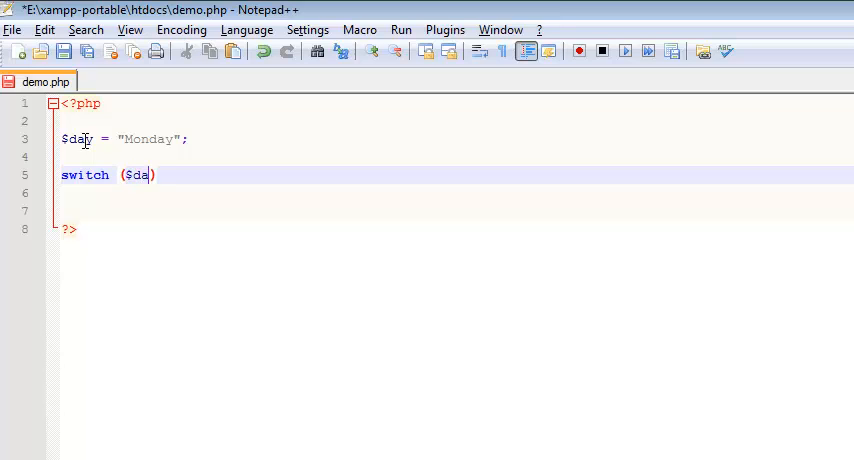
pyautogui.write('y)')
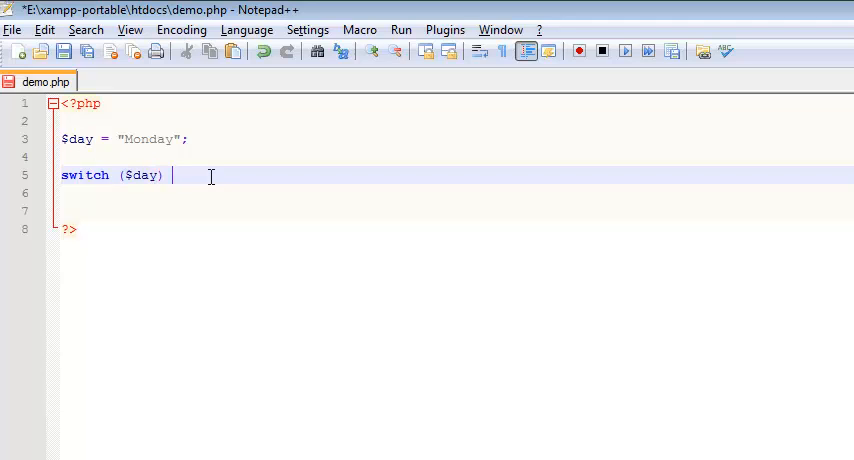
pyautogui.write('{')
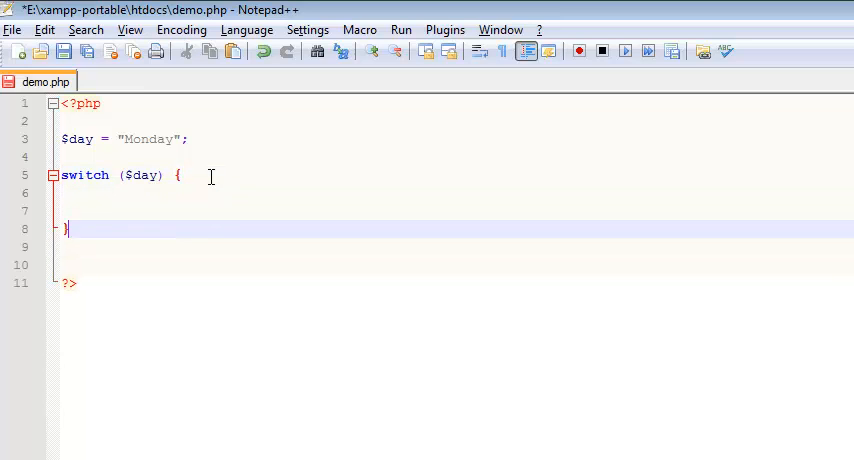
pyautogui.click(156, 192)
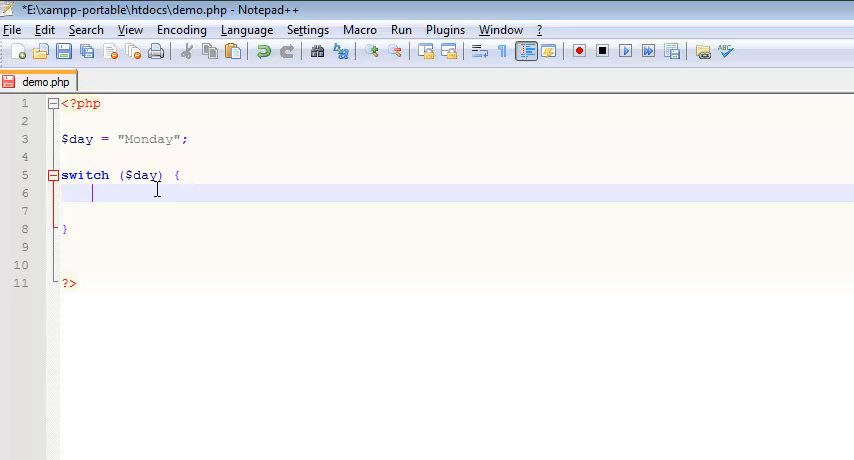
# Add the label case "Monday": inside the switch braces.
pyautogui.write('case')
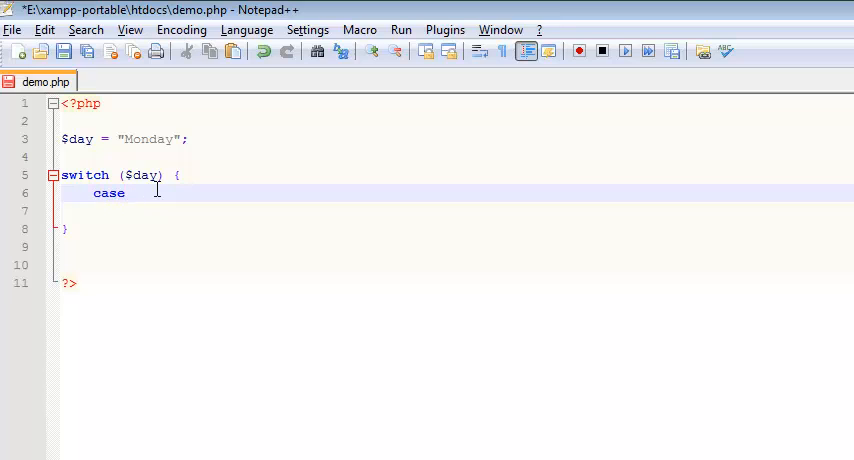
pyautogui.write('"M')
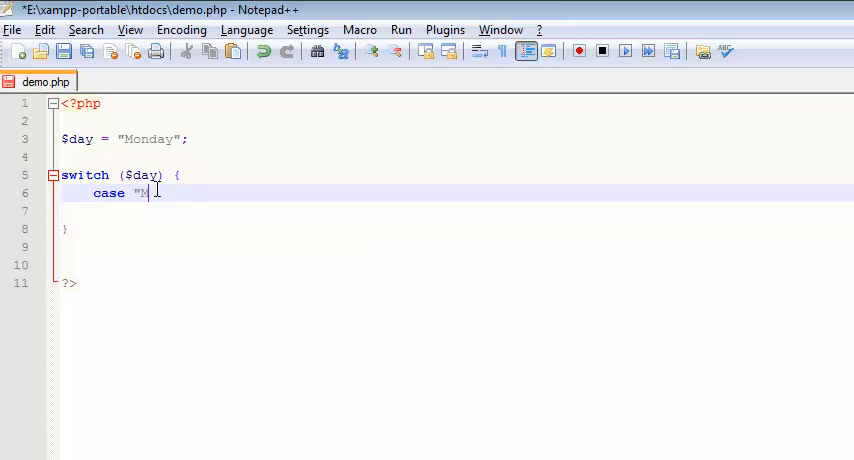
pyautogui.write('onday"')
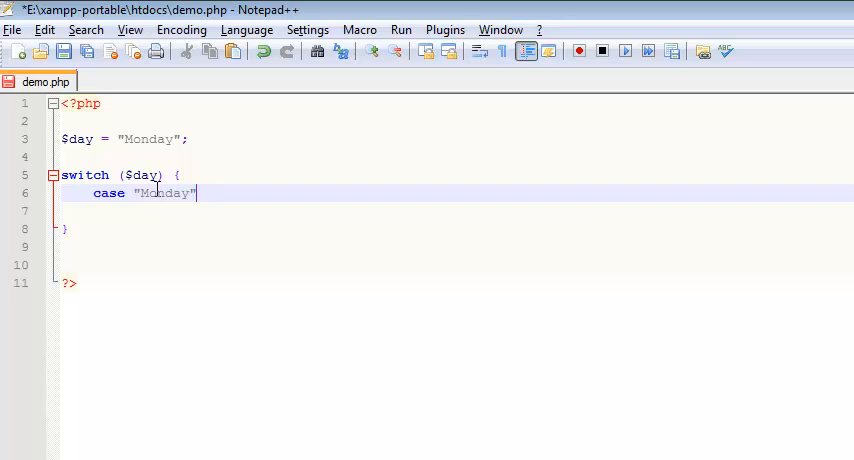
pyautogui.write(':')
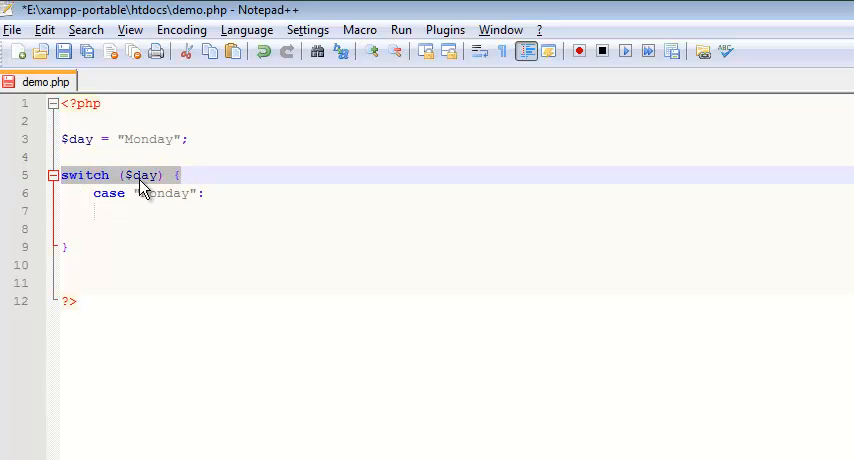
pyautogui.click(203, 193)
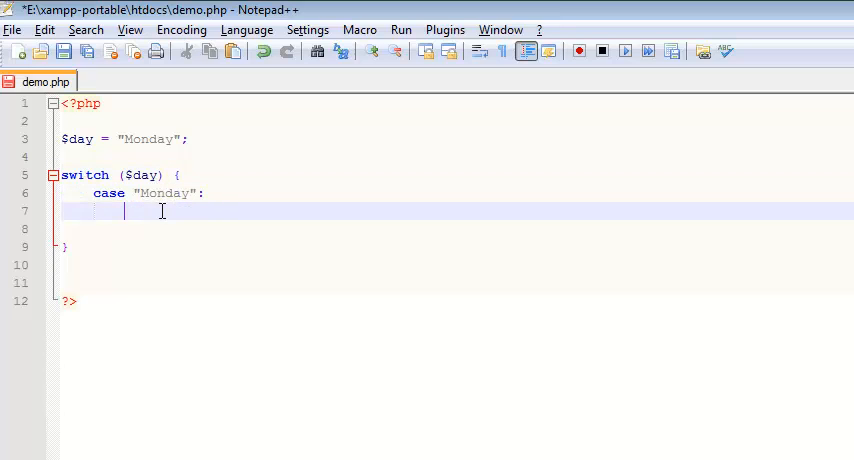
# Write echo "Ice Cream"; under the Monday case.
pyautogui.write('echo')
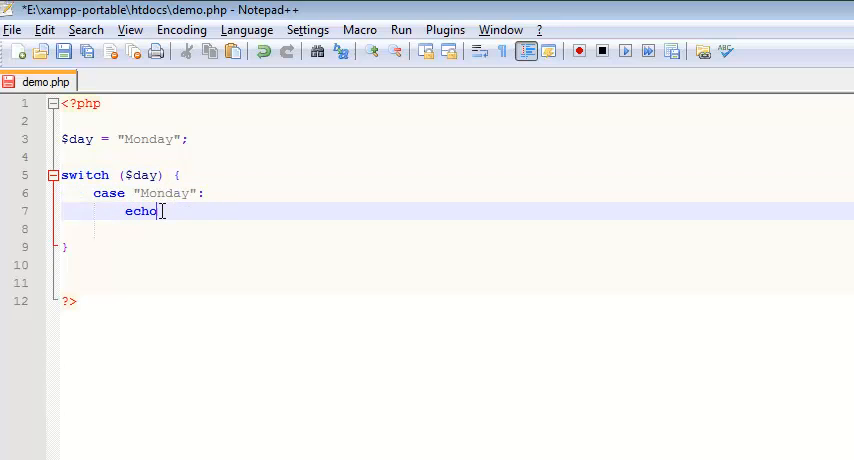
pyautogui.write('"')
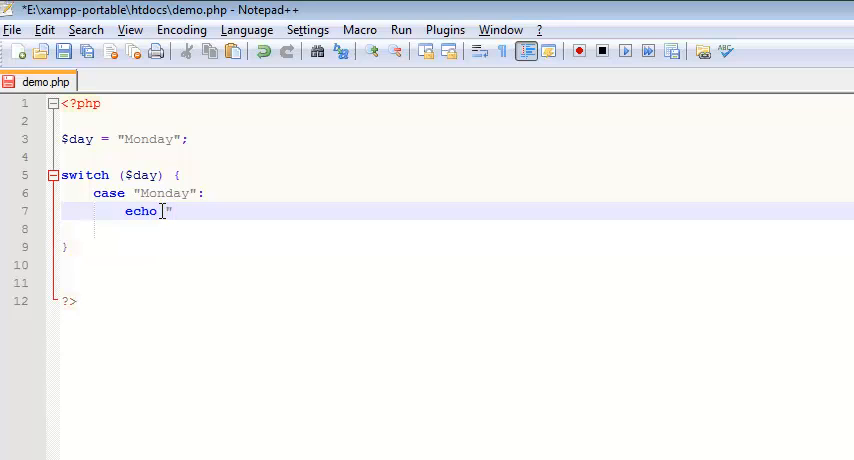
pyautogui.write('Ice Cream";')
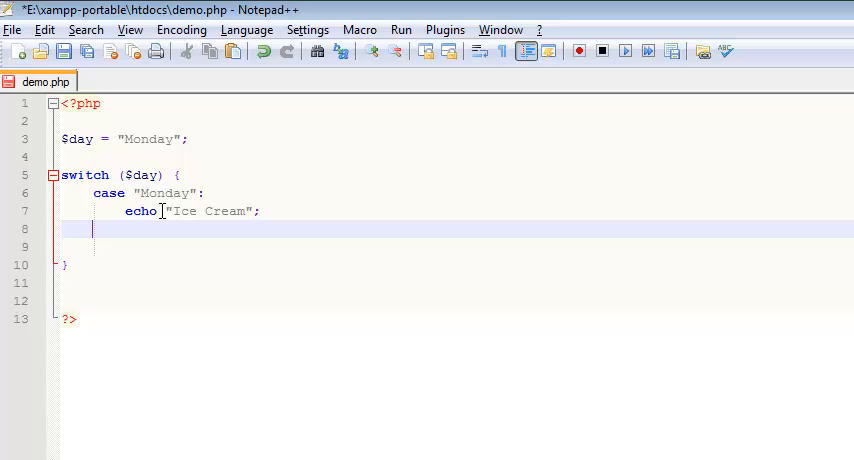
# Add case "Tuesday": with echo "Cookies"; on the line beneath it.
pyautogui.write('case')
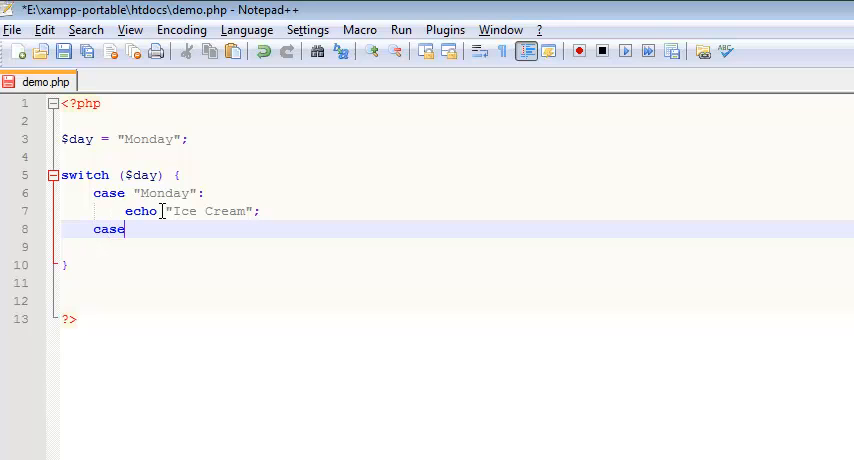
pyautogui.write('"Tu')
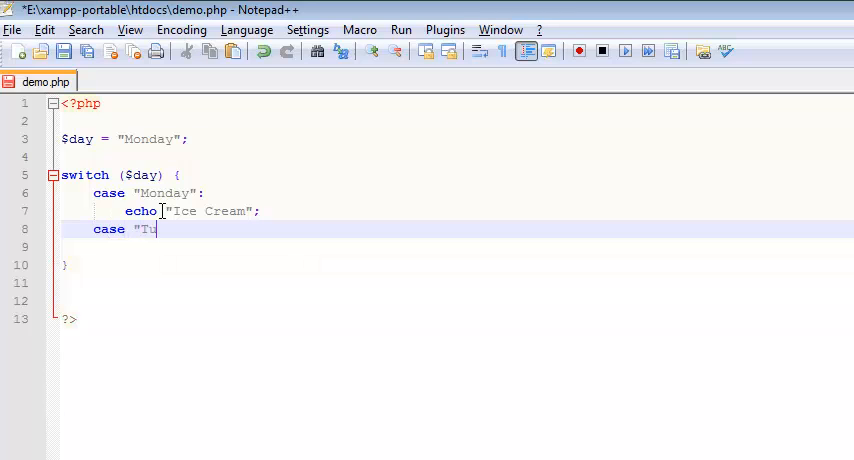
pyautogui.write('esday')
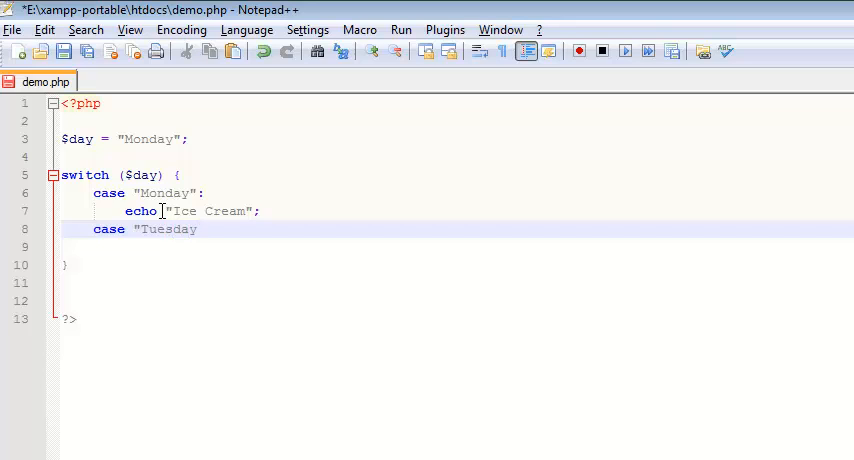
pyautogui.write(':')
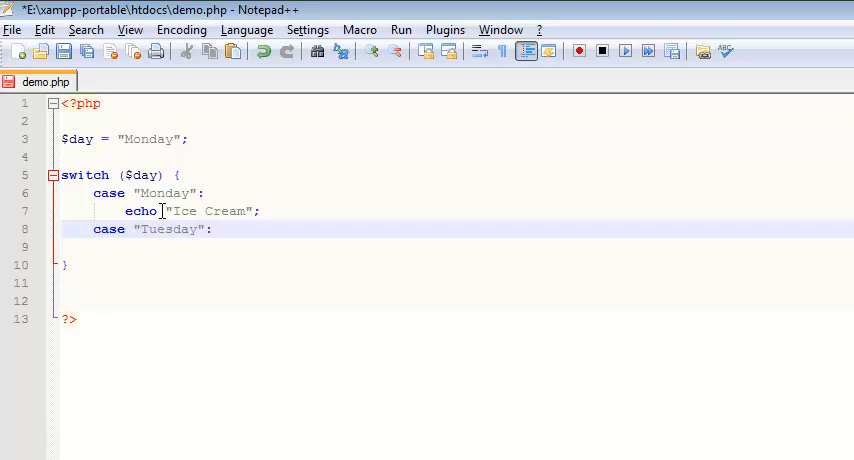
pyautogui.press('Return')
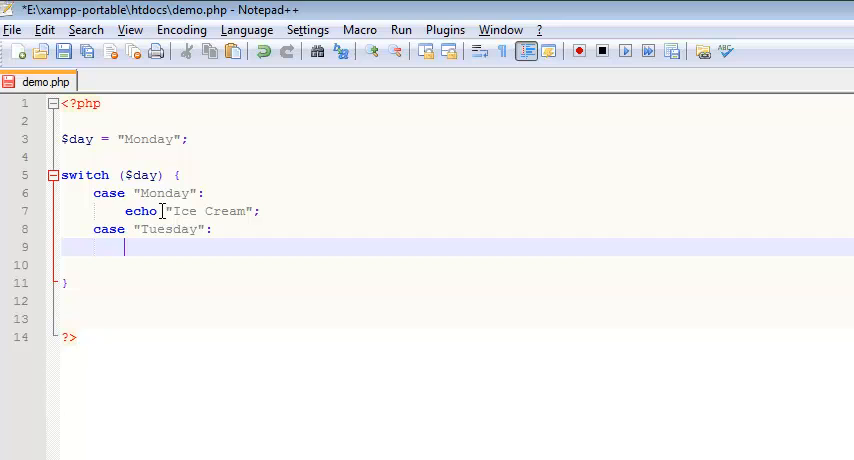
pyautogui.write('echo')
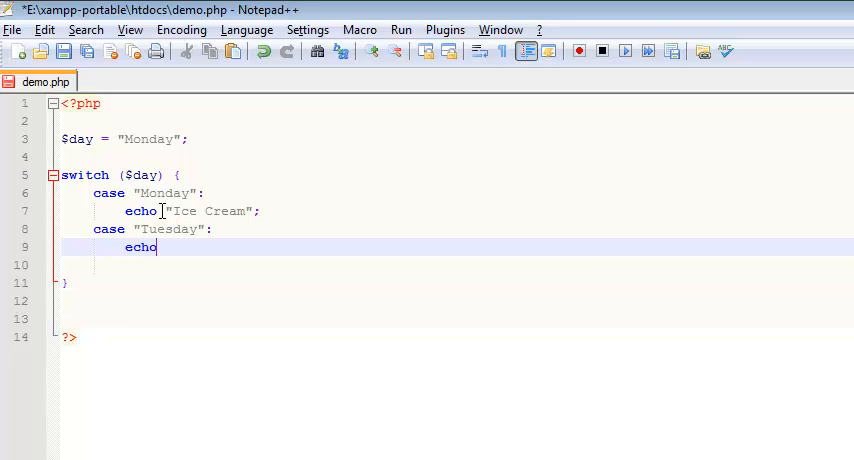
pyautogui.write('"Cook')
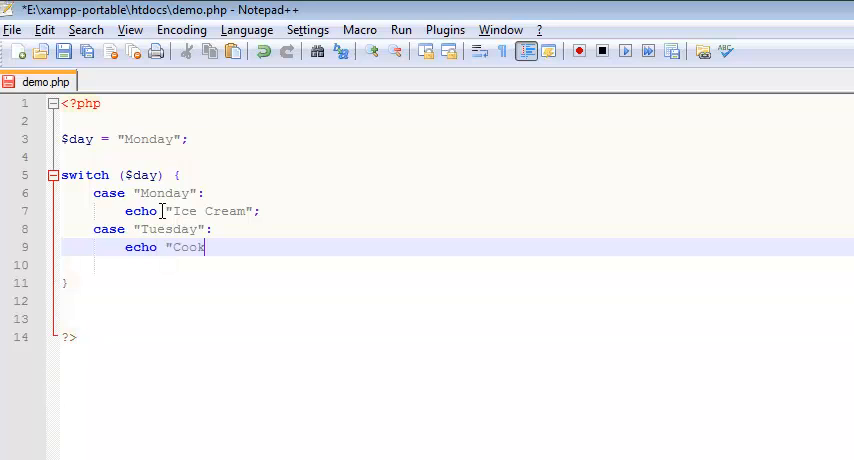
pyautogui.write('ies";')
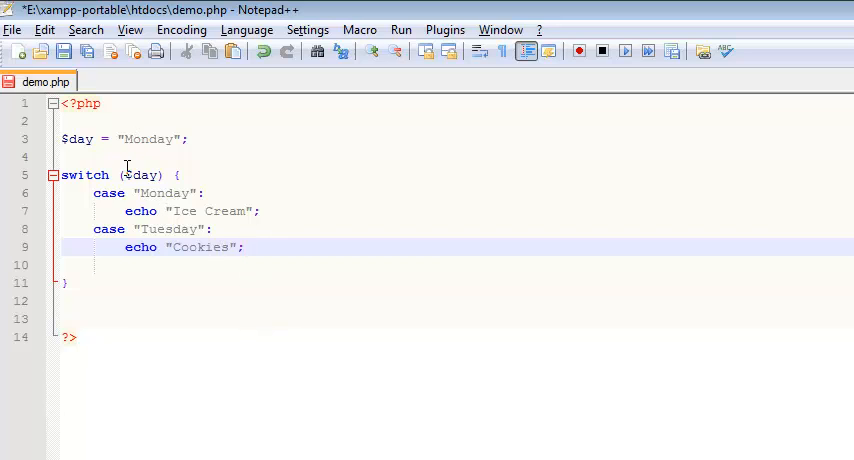
pyautogui.moveTo(212, 314)
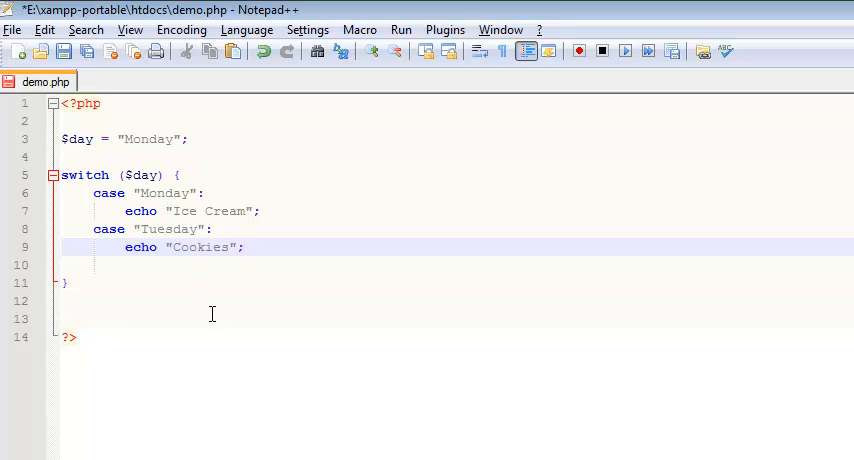
pyautogui.click(243, 247)
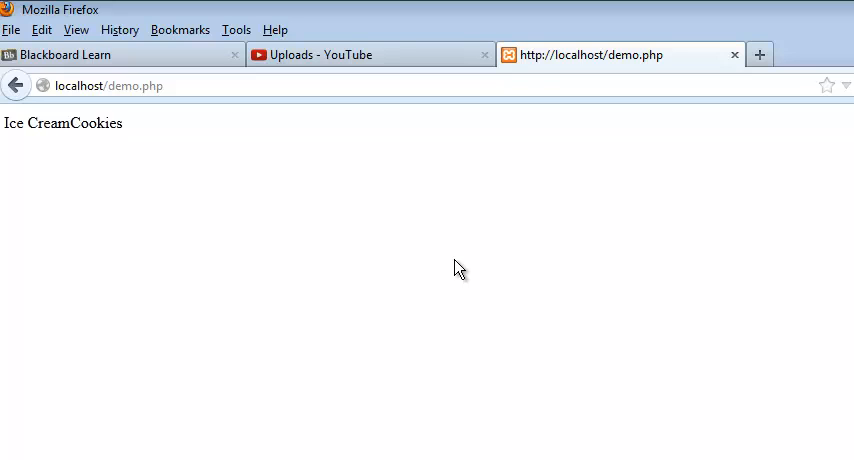
pyautogui.moveTo(75, 140)
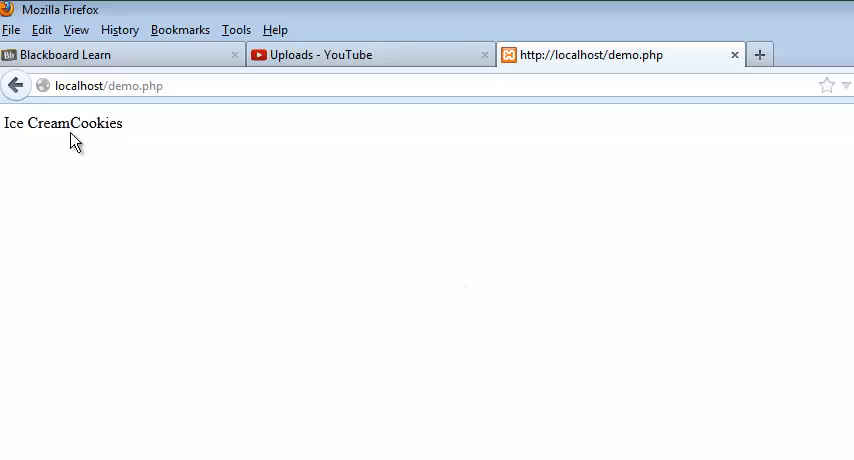
pyautogui.moveTo(75, 135)
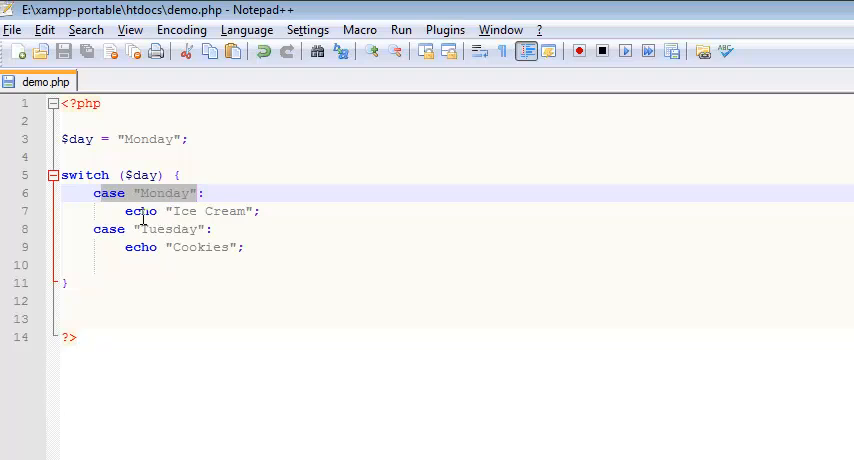
# Add break; after the Monday and Tuesday echo statements.
pyautogui.click(303, 211)
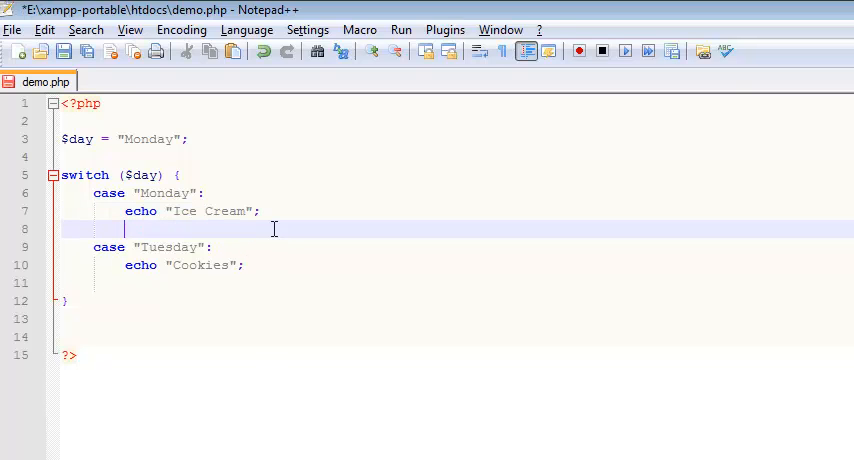
pyautogui.write('break;')
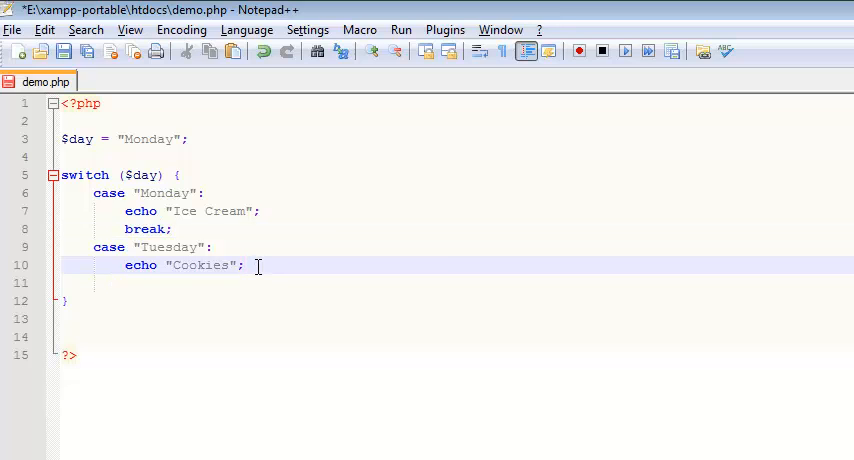
pyautogui.write('brea')
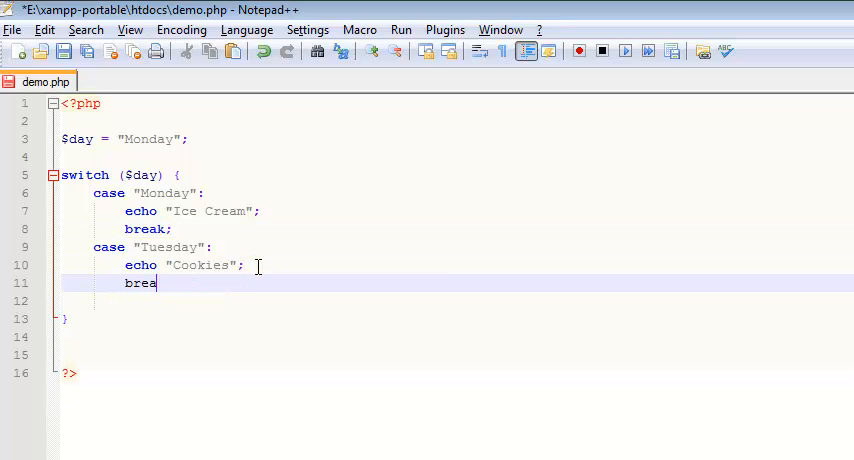
pyautogui.write('k;')
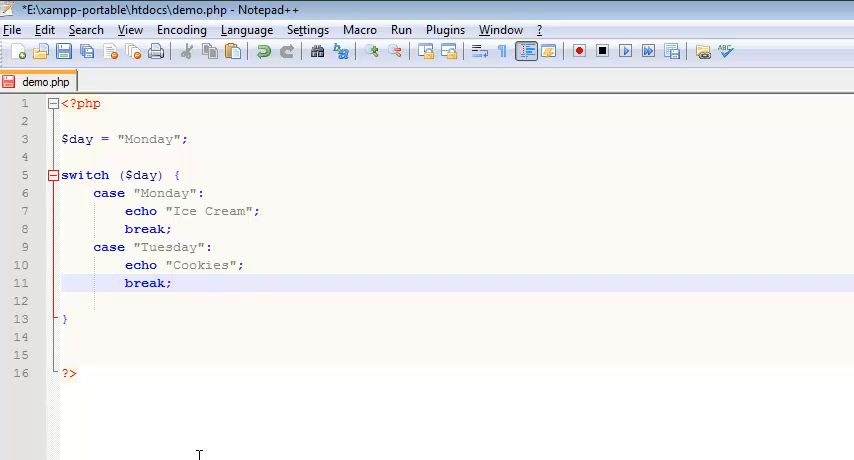
pyautogui.moveTo(173, 427)
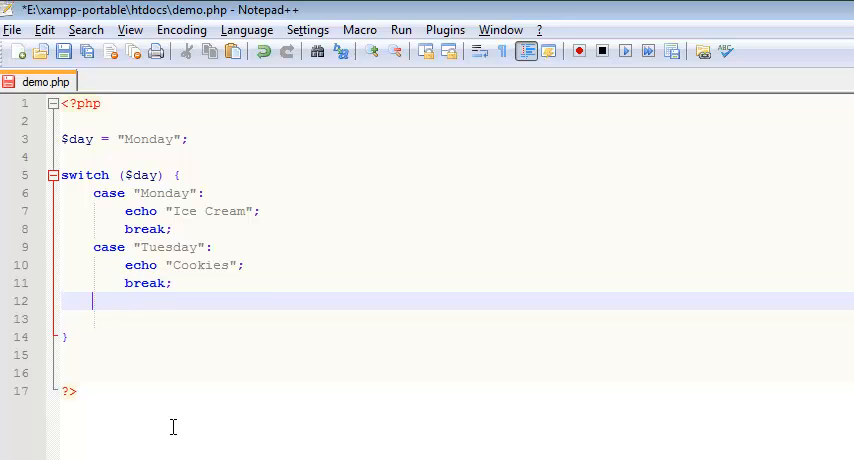
# Add a Wednesday case echoing "Cake" followed by break;.
pyautogui.write('case')
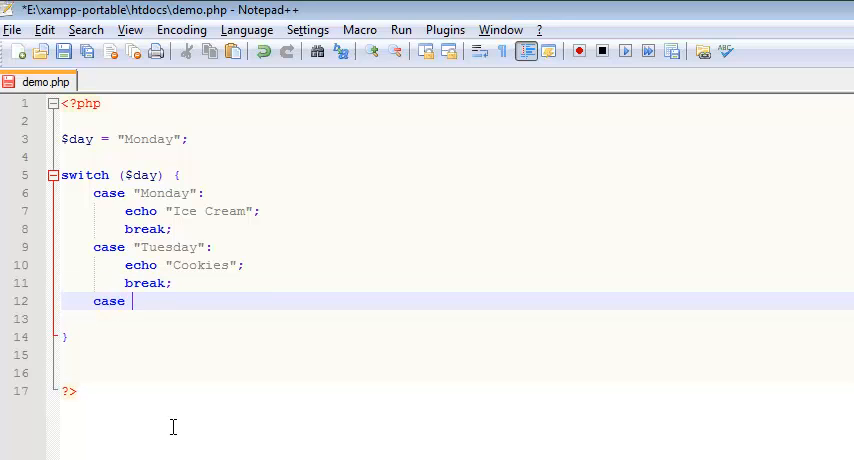
pyautogui.write('"Wednesday":')
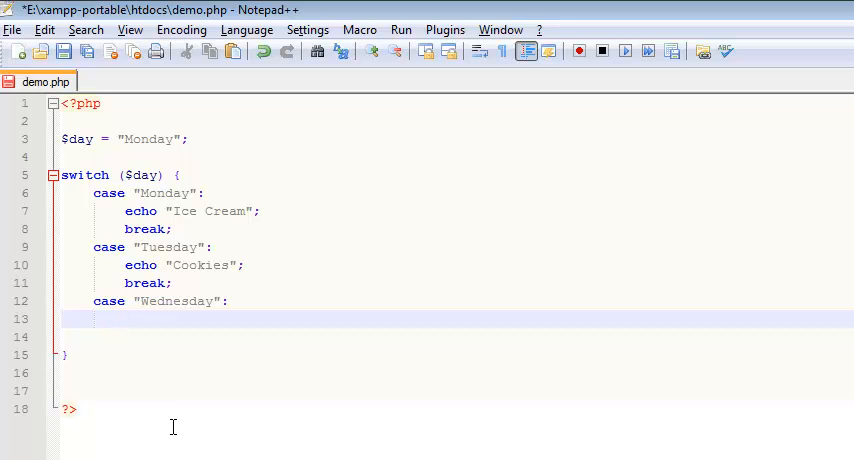
pyautogui.write('Cake"')
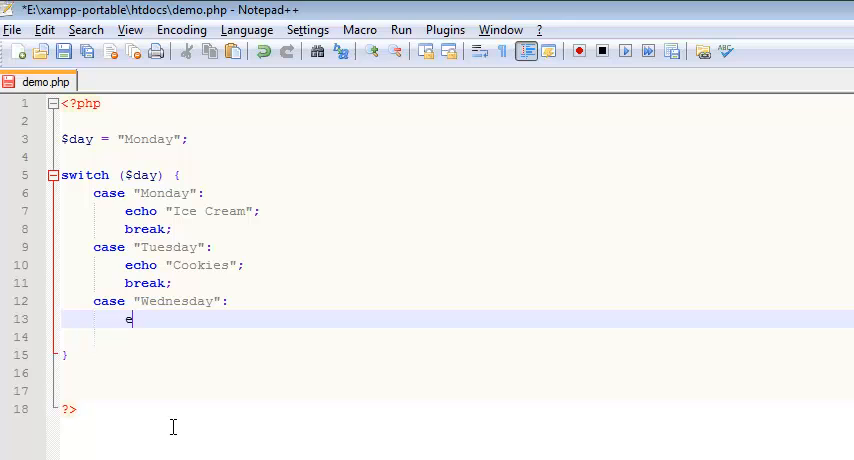
pyautogui.write('choi"Cake";')
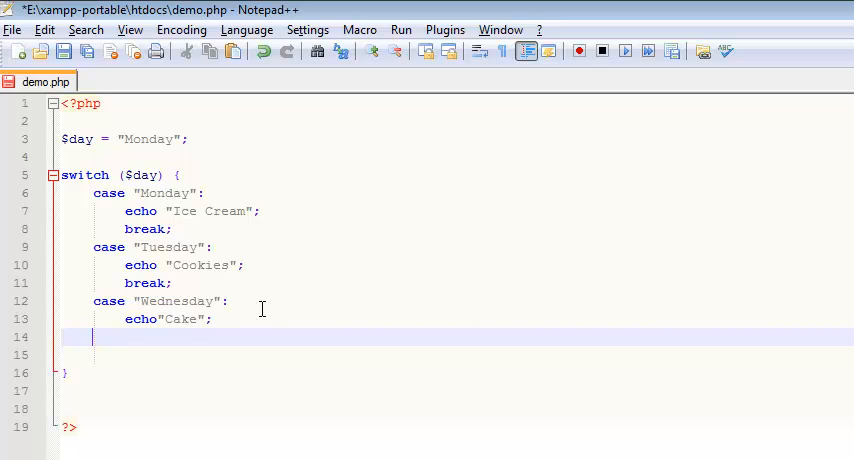
pyautogui.write('break;')
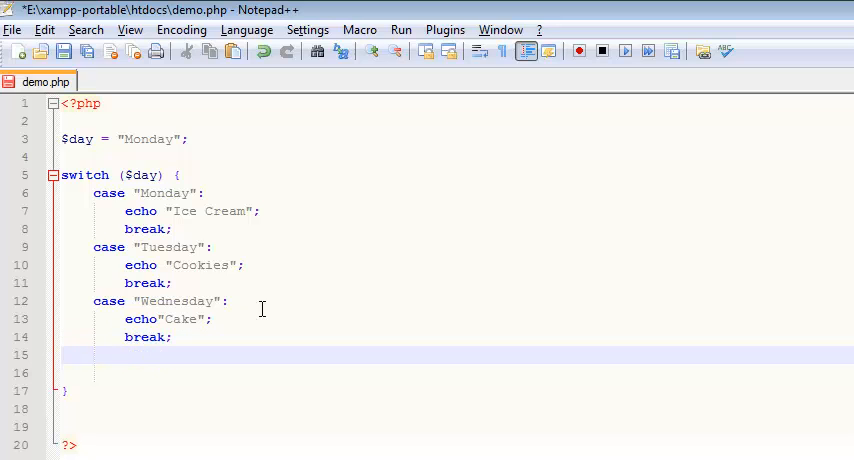
# Add a Thursday case that echoes "Chips".
pyautogui.write('c')
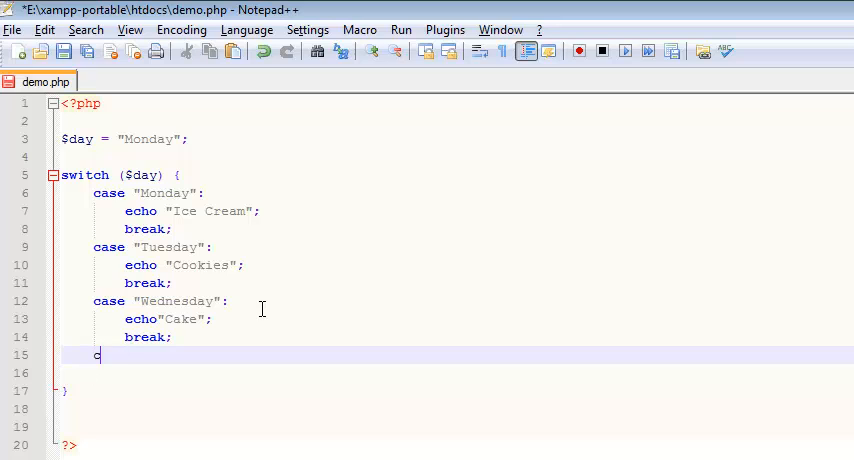
pyautogui.write('ase "Th')
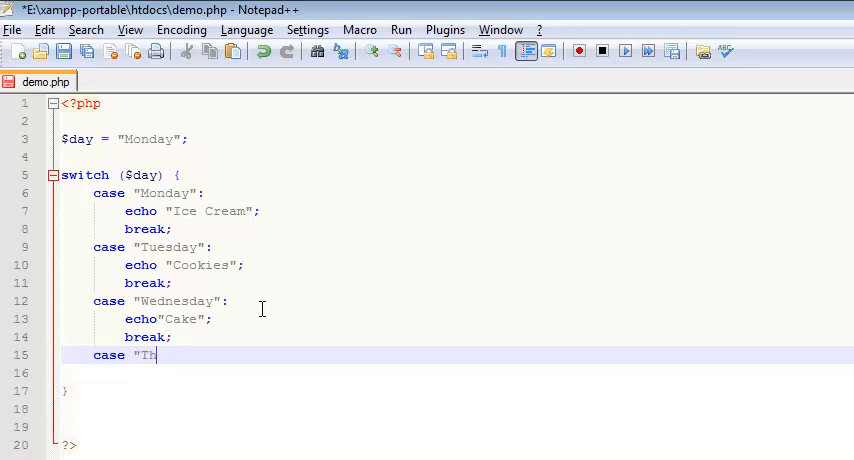
pyautogui.write('ursday":')
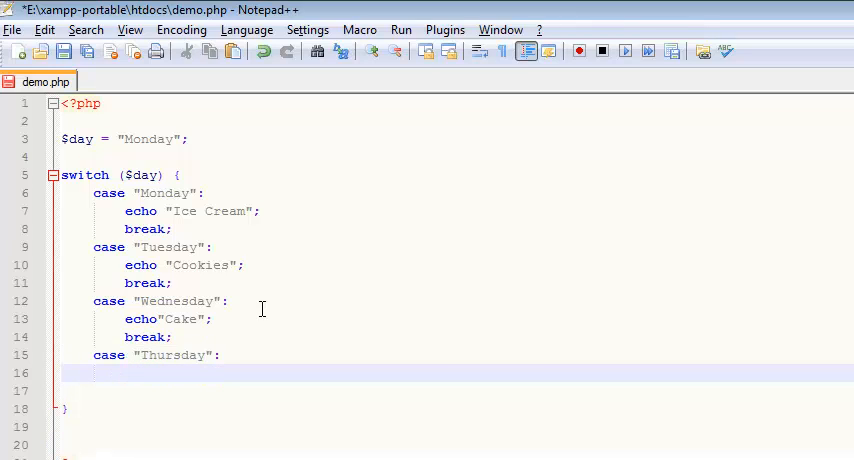
pyautogui.write('echo')
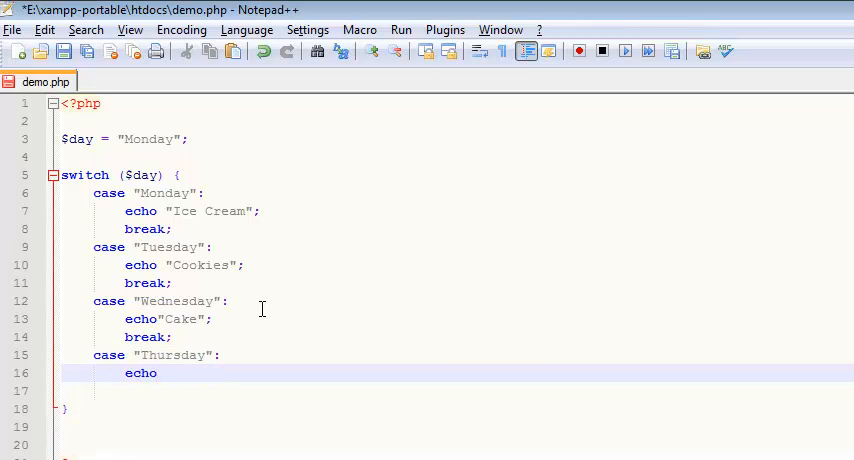
pyautogui.write('"')
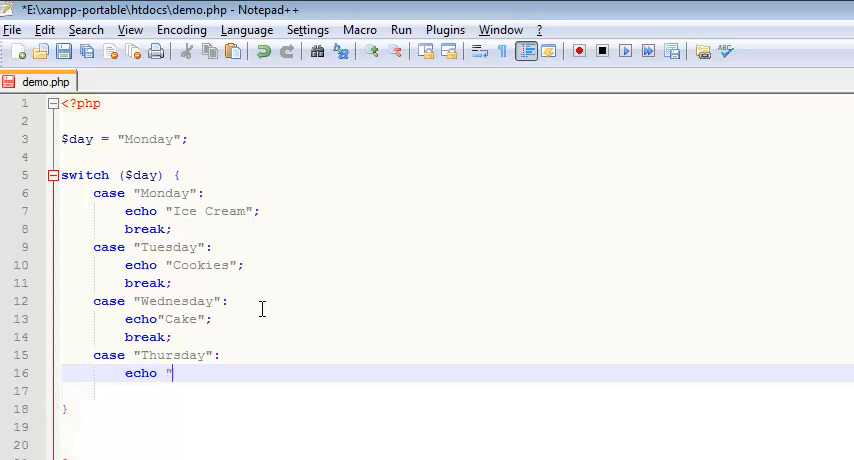
pyautogui.write('Chips";')
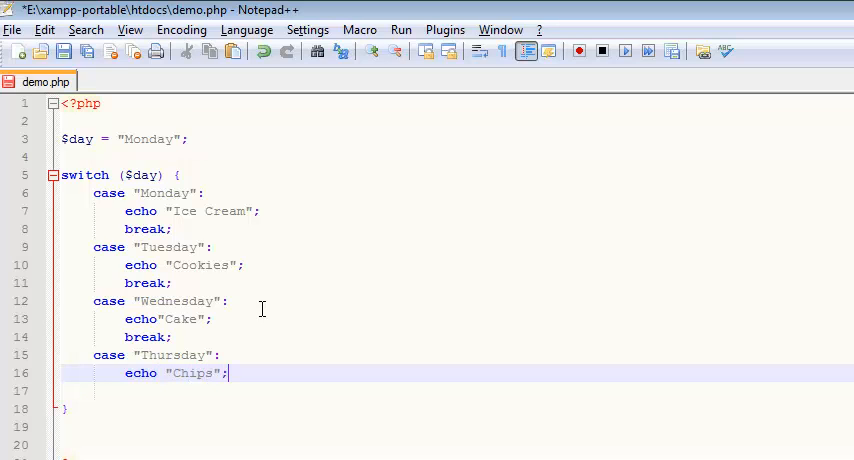
pyautogui.press('Return')
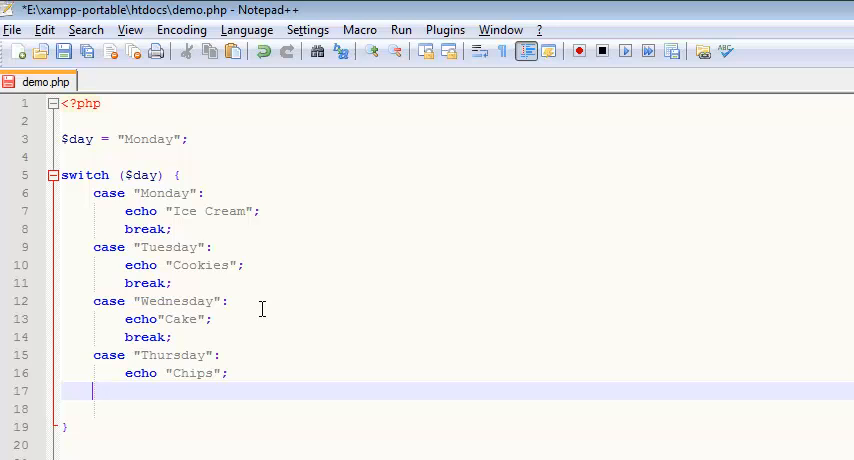
# Add a Friday case that echoes "Nachos".
pyautogui.write('case')
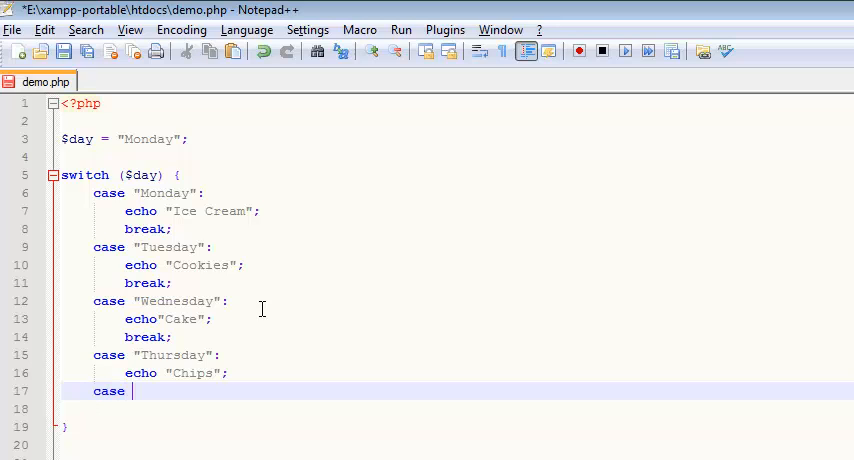
pyautogui.write('"Friday')
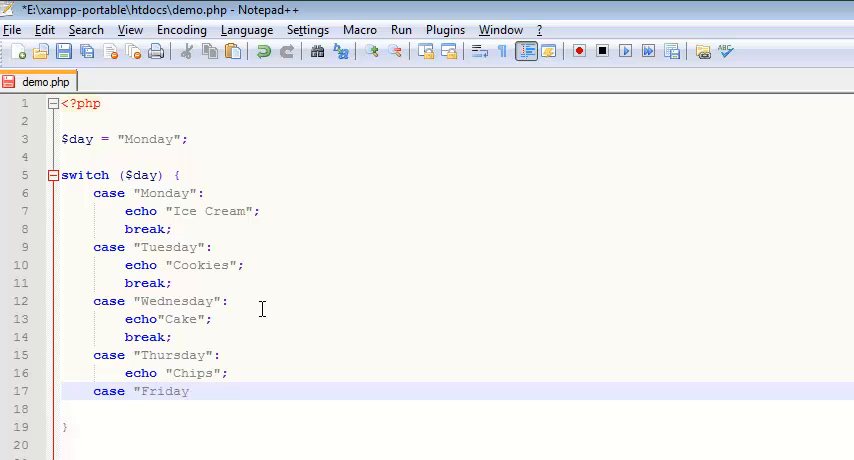
pyautogui.write('":')
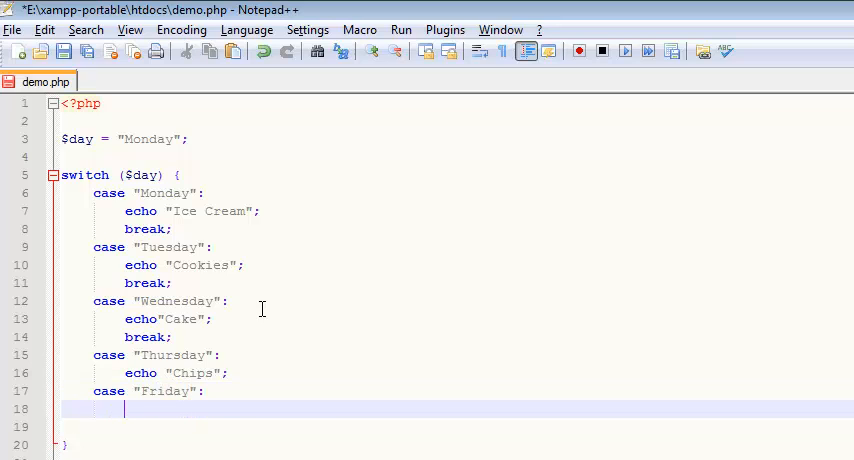
pyautogui.write('echo')
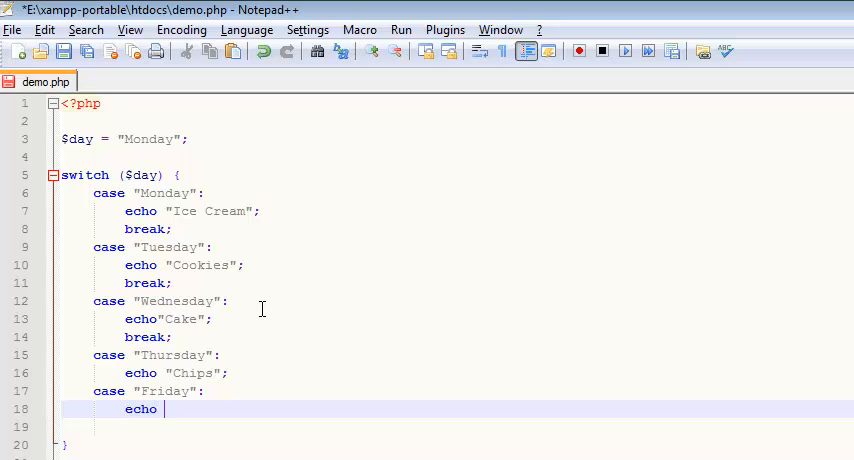
pyautogui.write('"Nachos')
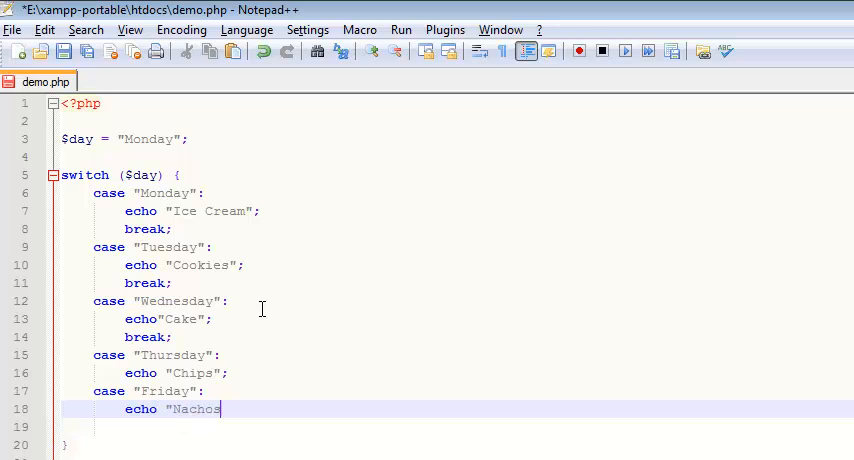
pyautogui.write('";')
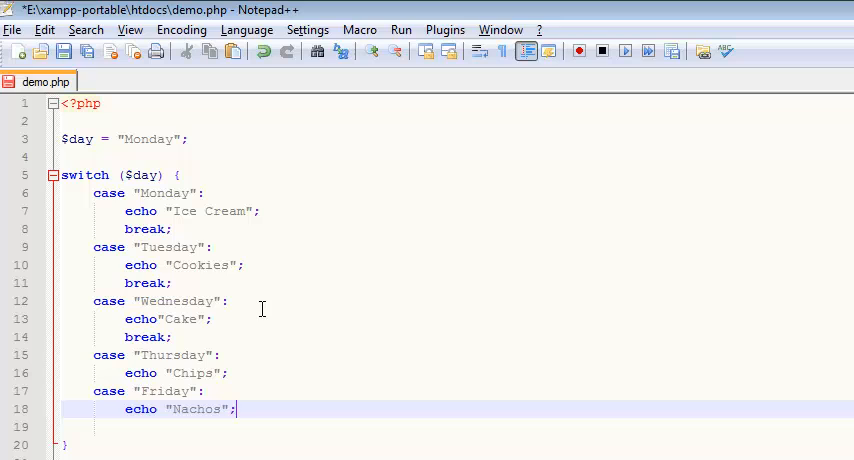
pyautogui.moveTo(175, 301)
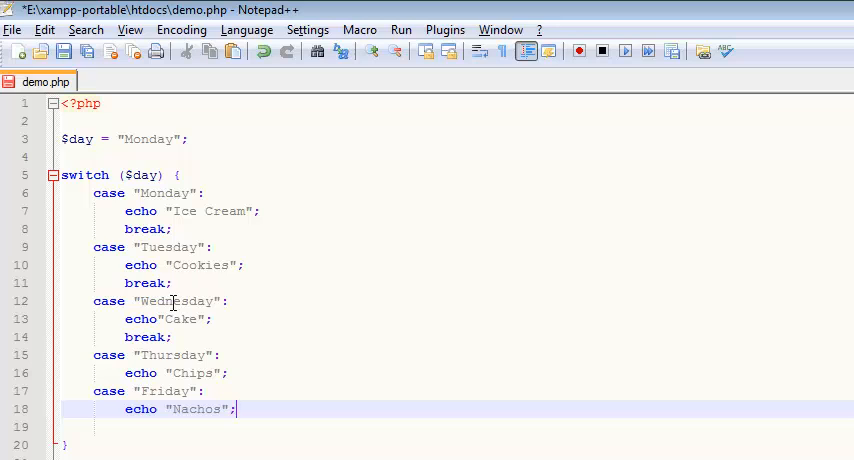
pyautogui.moveTo(71, 138)
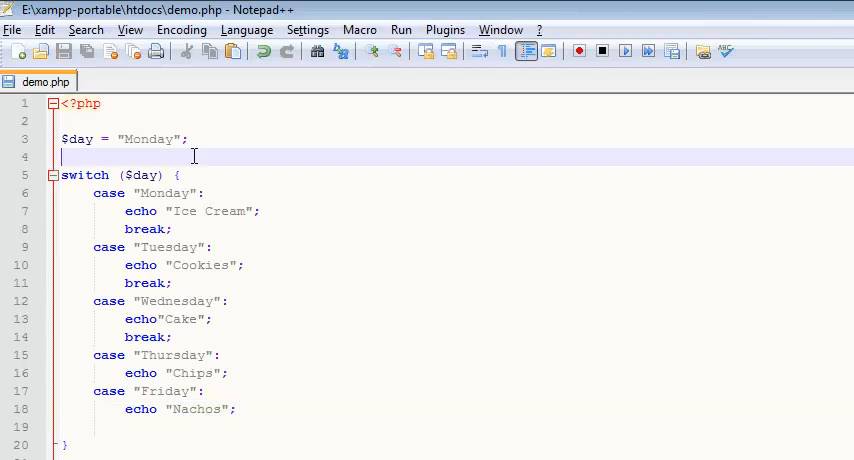
# Replace Monday with Friday in the $day assignment.
pyautogui.doubleClick(148, 138)
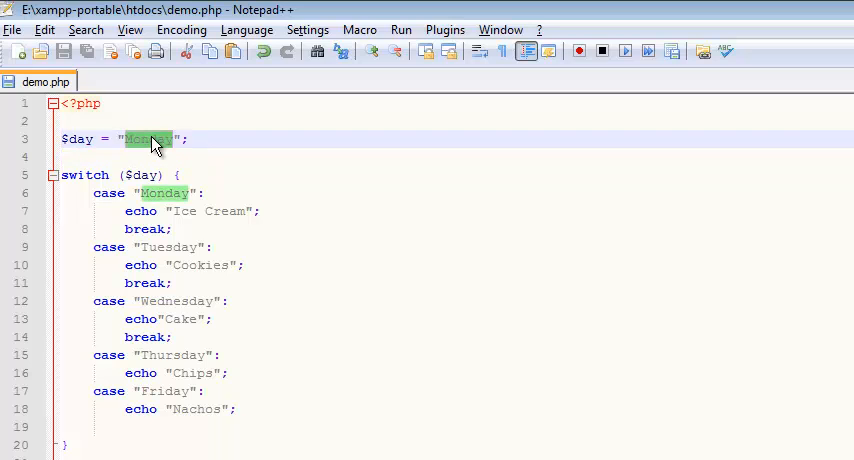
pyautogui.write('Friday')
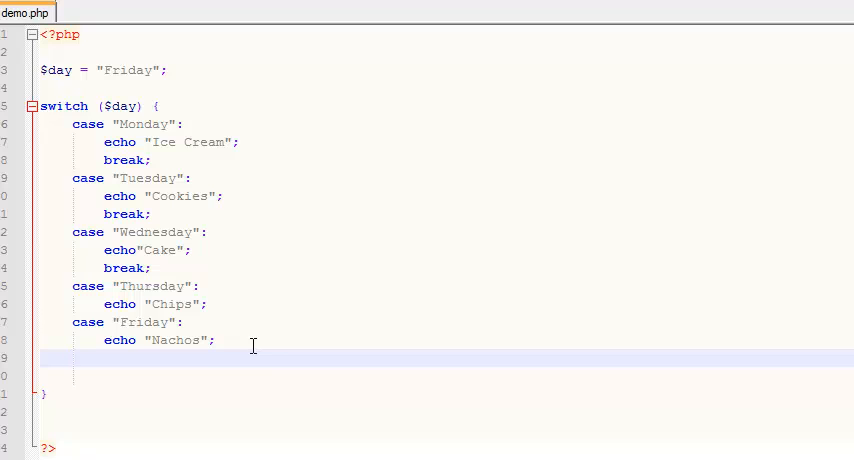
# Add a default: case echoing "We are closed" after the Friday case.
pyautogui.write('default')
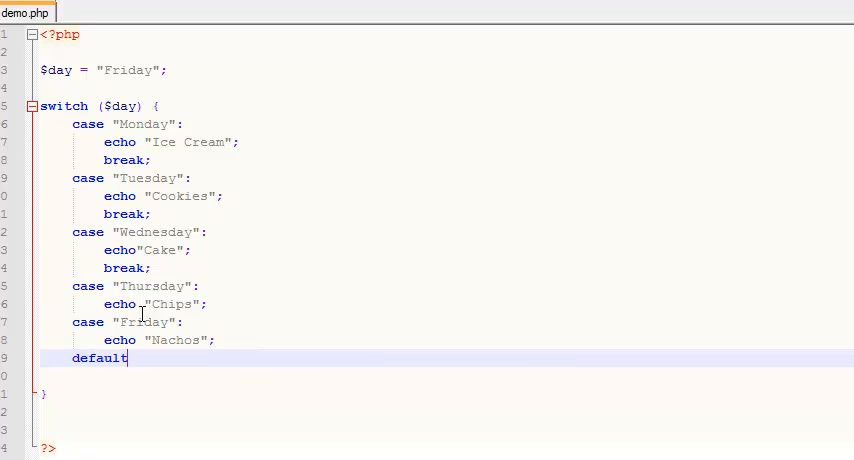
pyautogui.write(':')
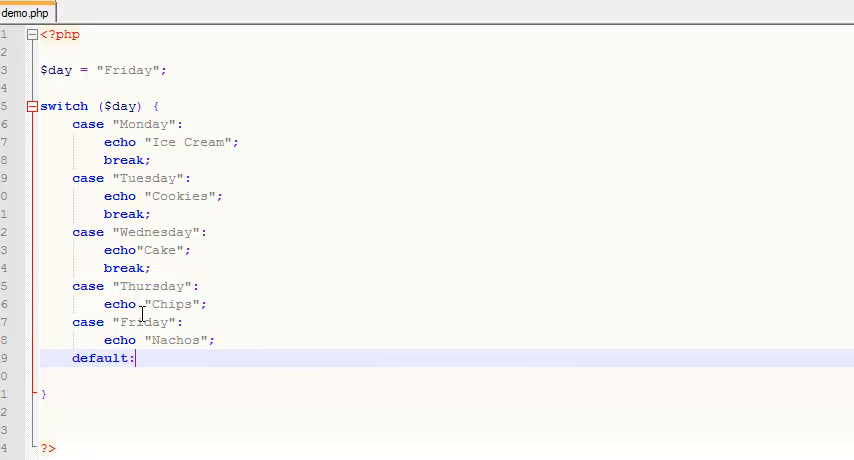
pyautogui.press('enter')
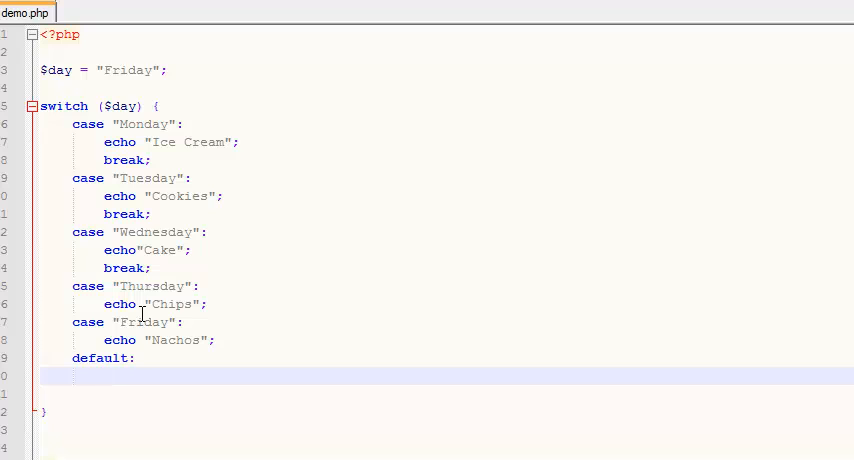
pyautogui.write('"W')
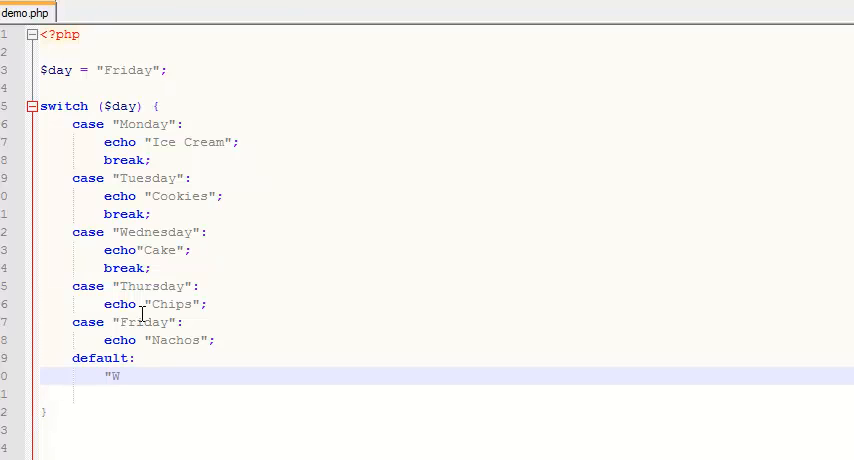
pyautogui.write('e are closed')
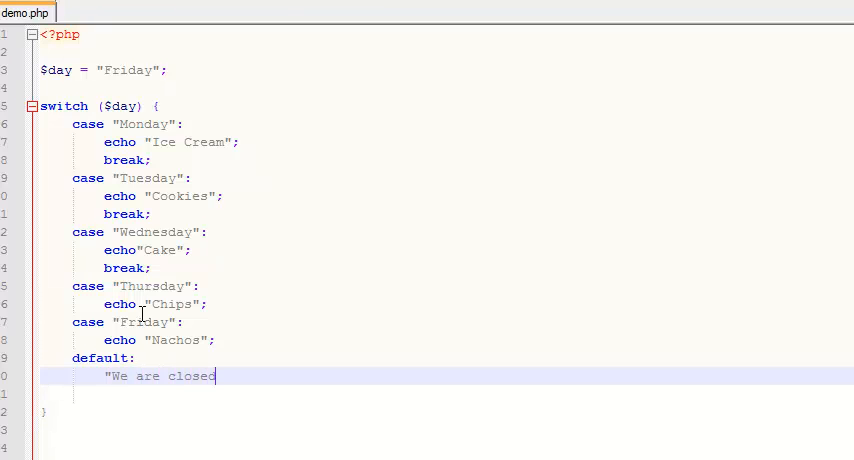
pyautogui.write('";')
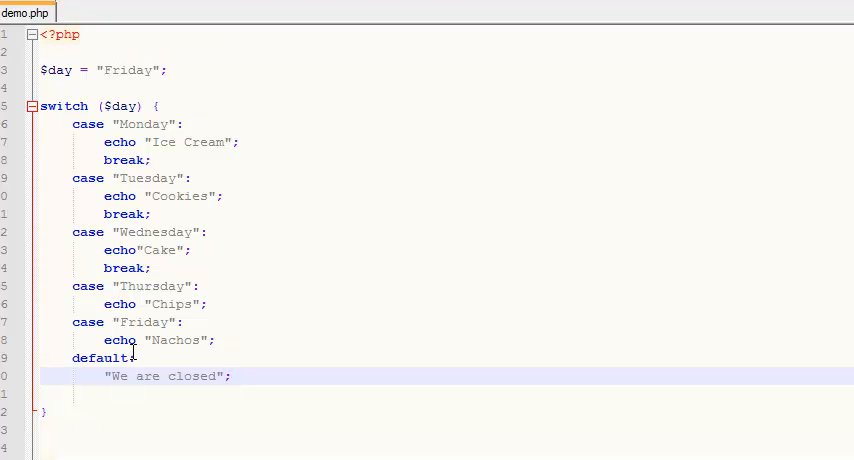
pyautogui.click(130, 376)
pyautogui.write('echo ')
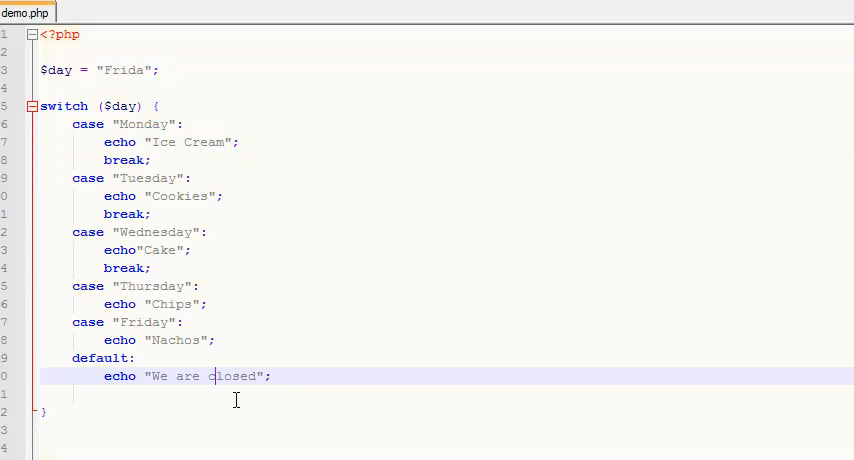
pyautogui.moveTo(231, 340)
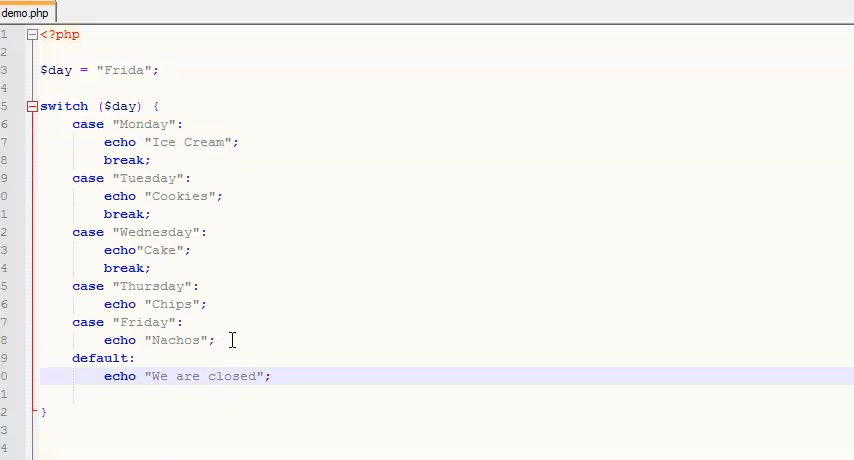
pyautogui.click(230, 340)
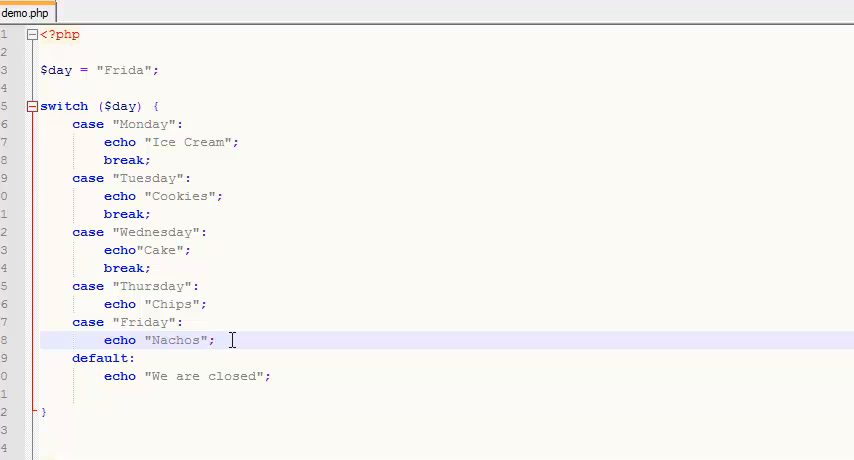
pyautogui.moveTo(190, 408)
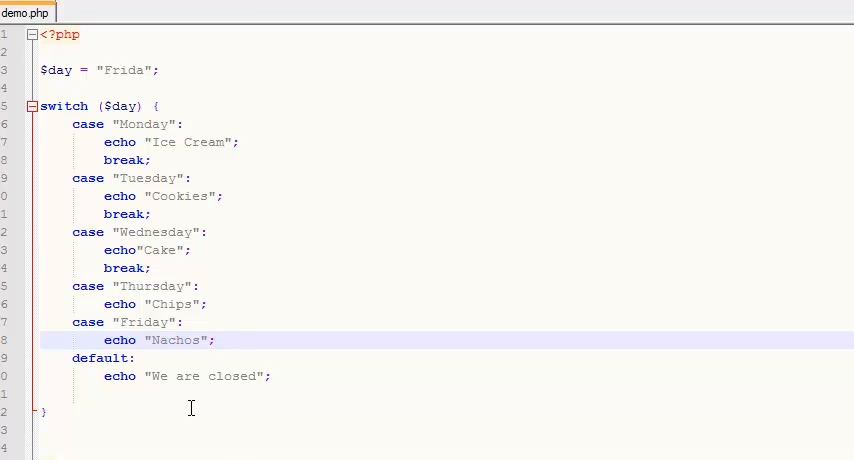
# Add case "Saturday": and case "Sunday": lines below the Friday echo.
pyautogui.press('Return')
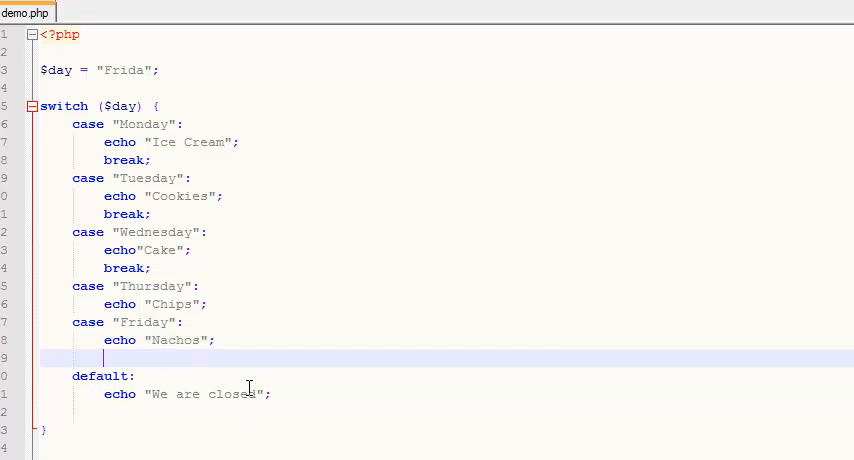
pyautogui.write('case')
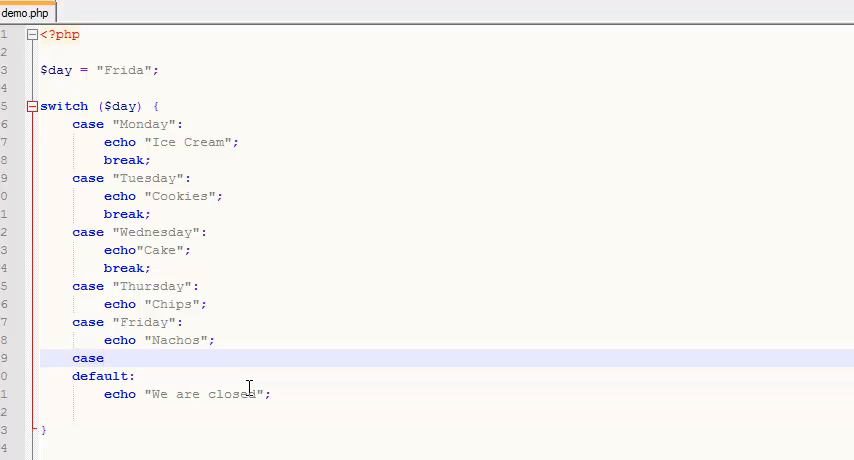
pyautogui.write('"Sa')
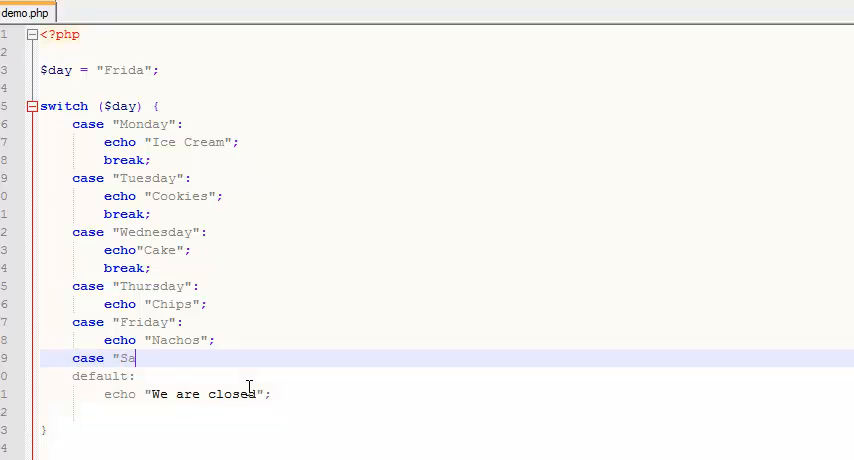
pyautogui.write('turday":')
pyautogui.write('case')
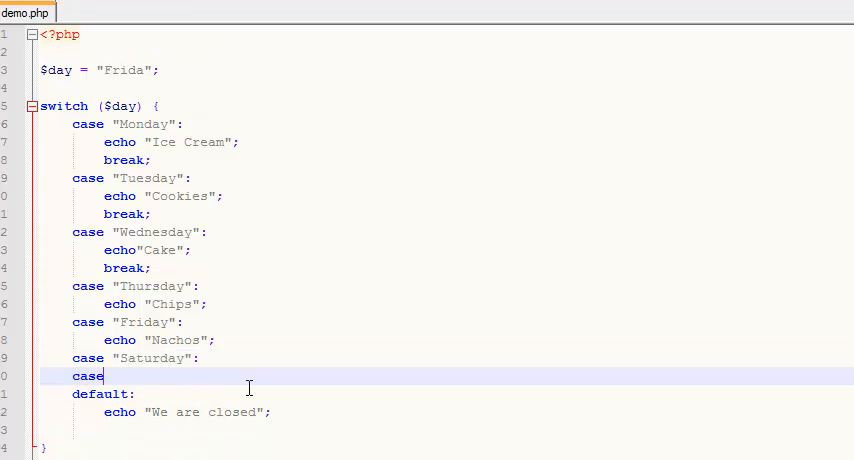
pyautogui.write('"Sunday"')
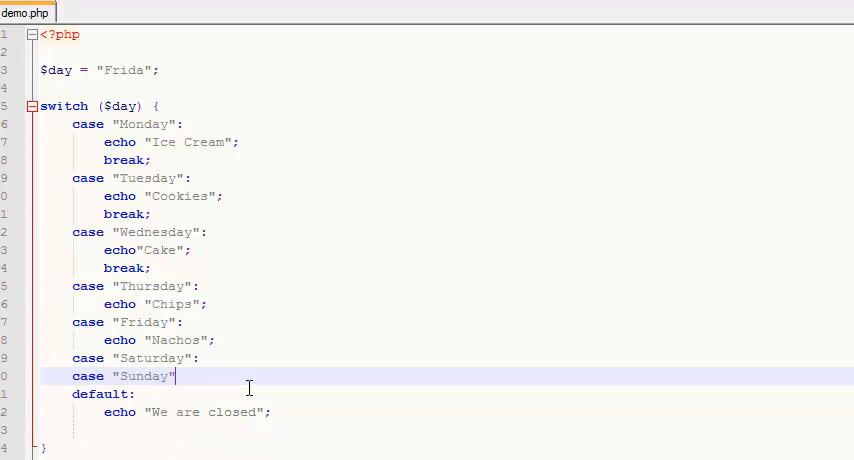
pyautogui.write(':')
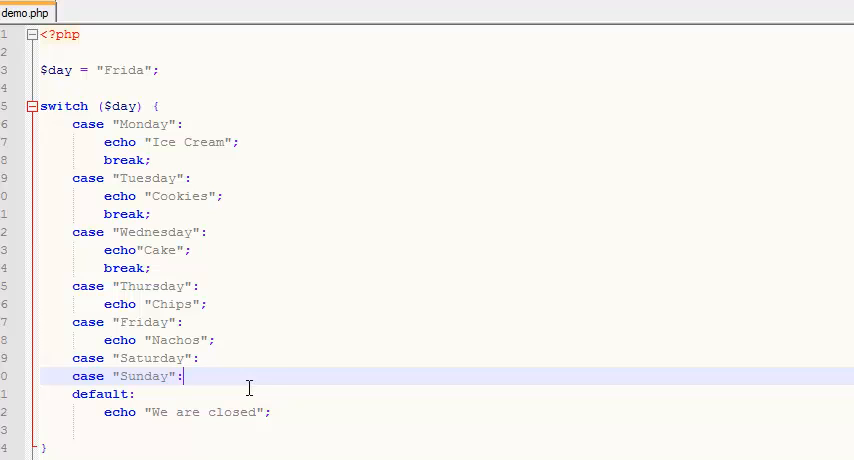
pyautogui.press('Return')
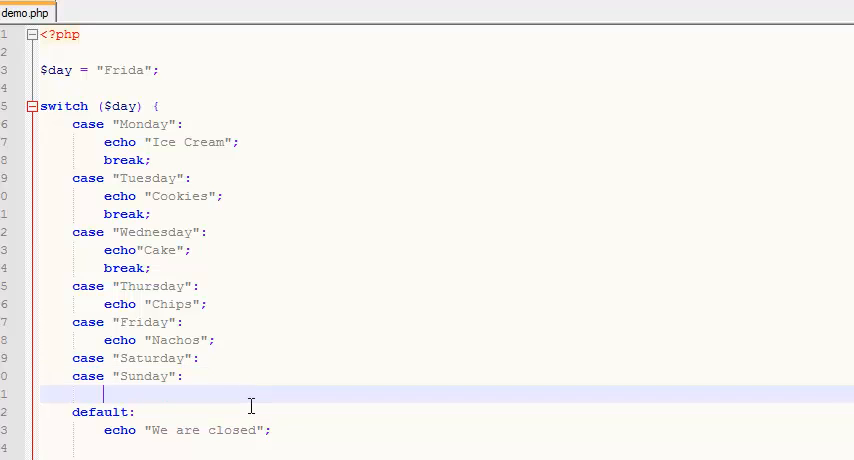
pyautogui.moveTo(217, 386)
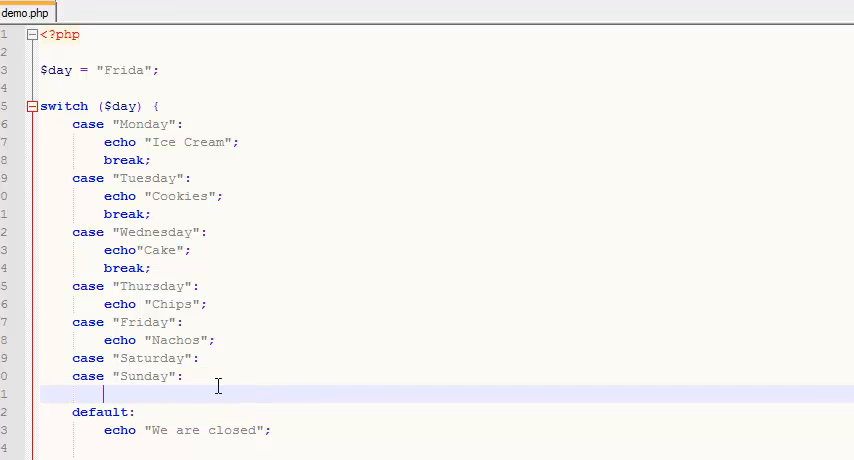
pyautogui.moveTo(60, 384)
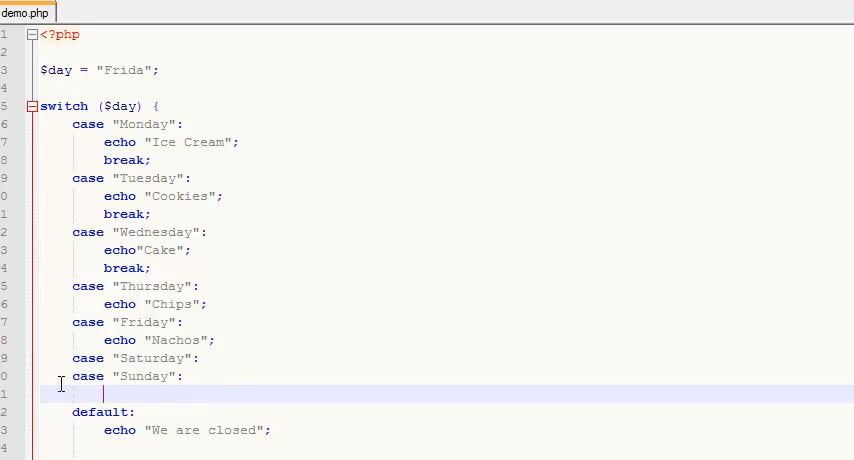
pyautogui.moveTo(147, 383)
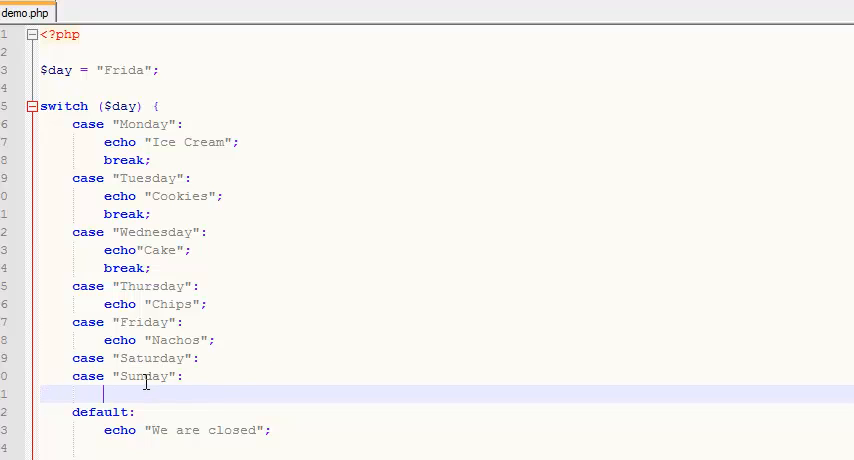
# Under the shared case, add echo "Fortune Cookie"; followed by a break line.
pyautogui.write('ech')
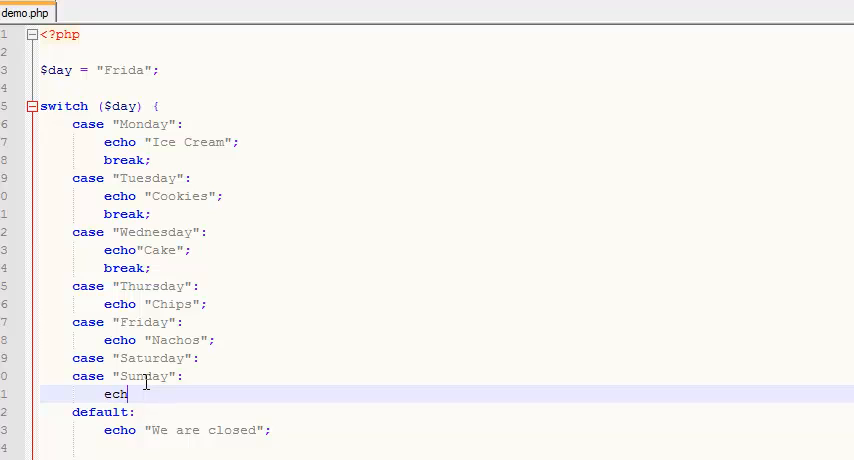
pyautogui.write('o "Fortune Cookie";')
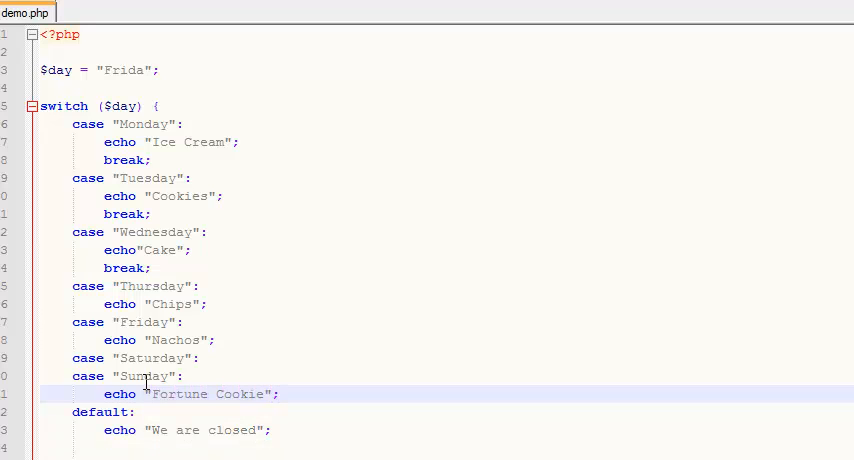
pyautogui.press('enter')
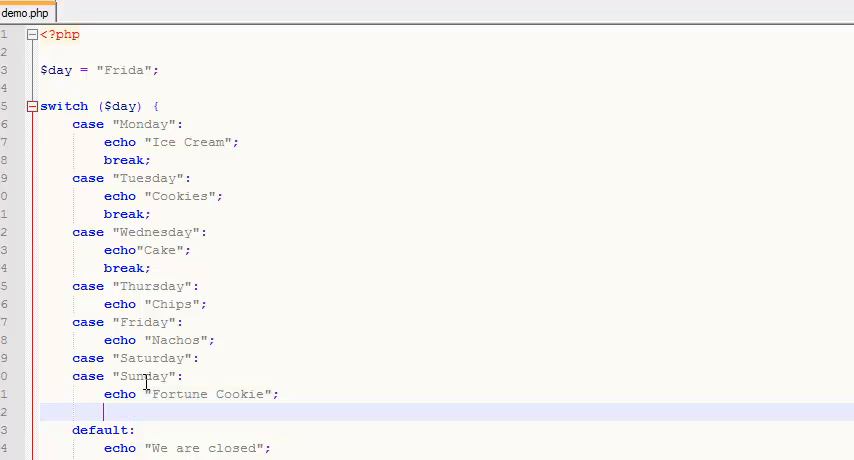
pyautogui.write('break:')
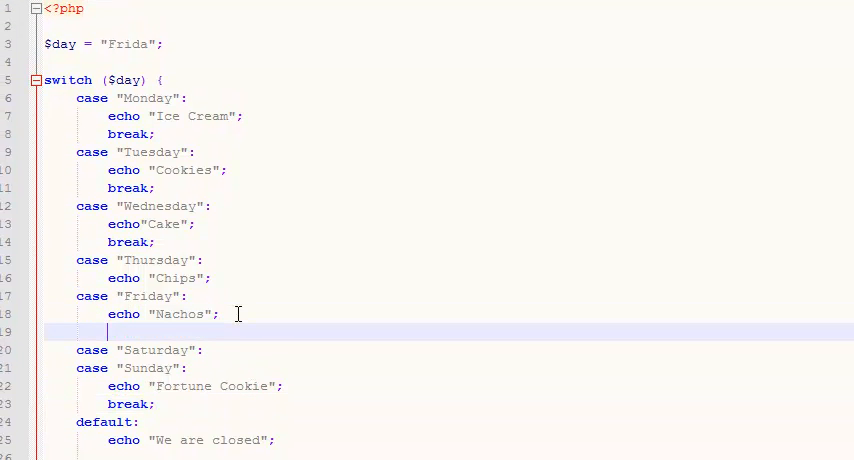
# Add a break; statement after the Friday echo line.
pyautogui.write('break;')
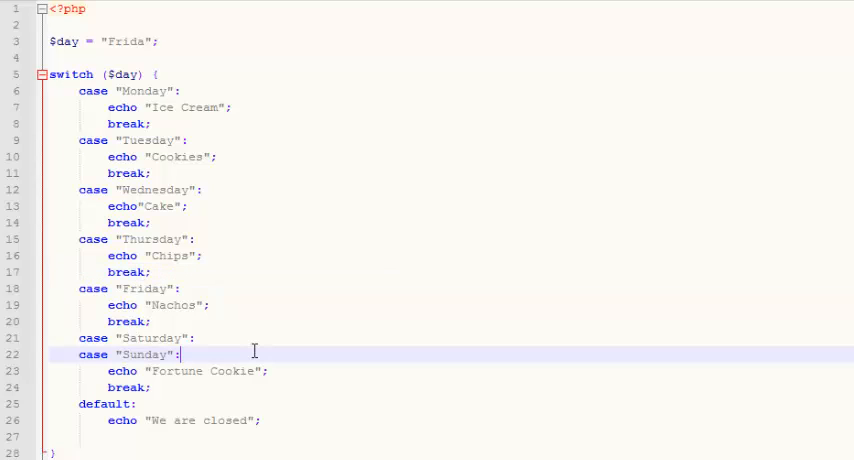
pyautogui.moveTo(252, 327)
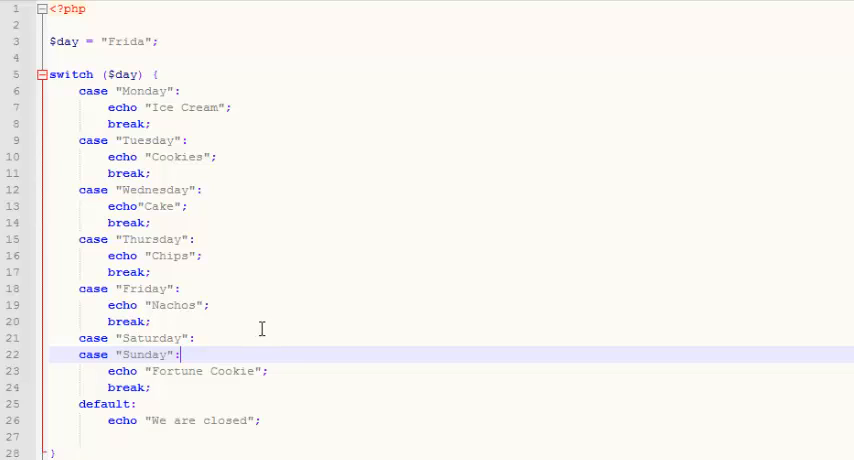
pyautogui.moveTo(173, 320)
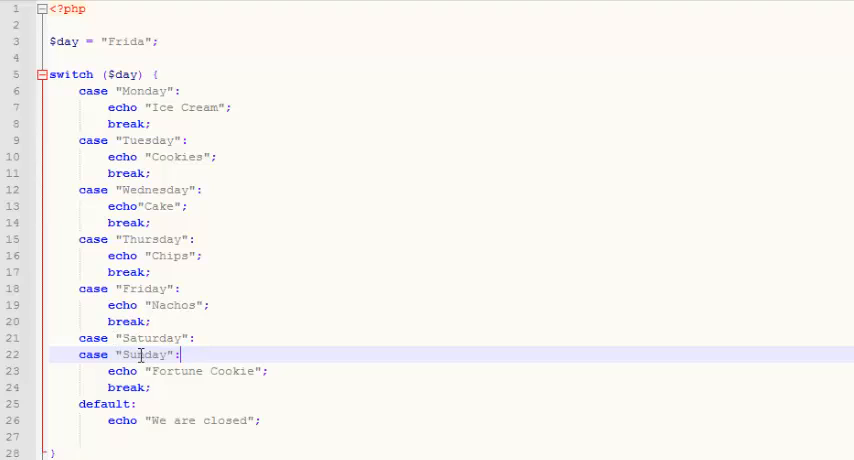
pyautogui.moveTo(133, 403)
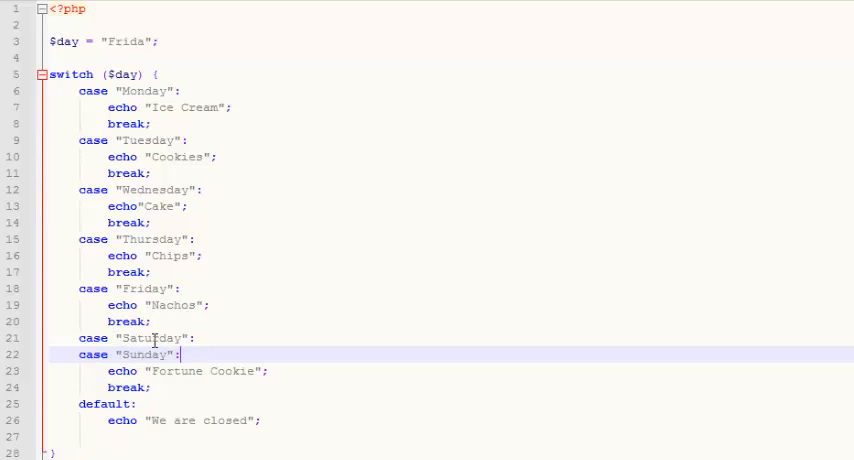
# Replace the $day value on line 3 with "Sunday".
pyautogui.doubleClick(148, 337)
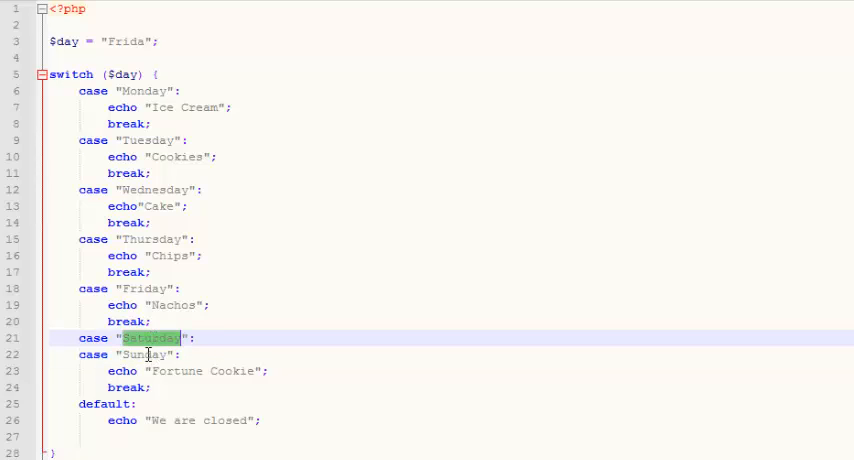
pyautogui.write('S')
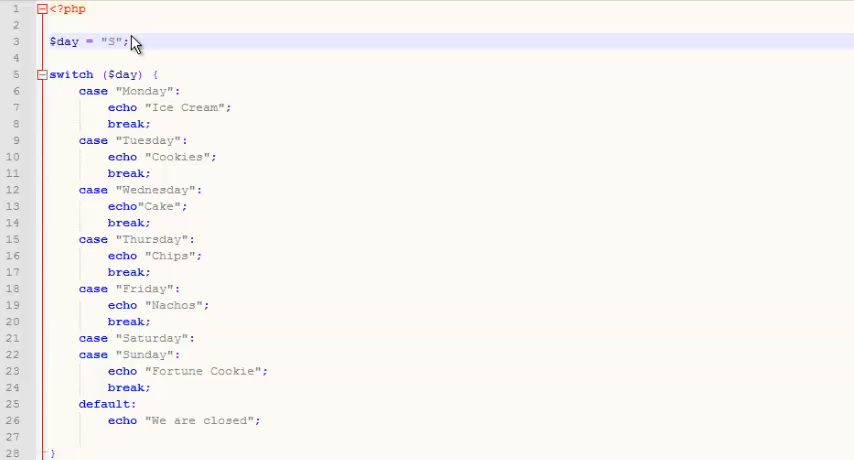
pyautogui.write('unday')
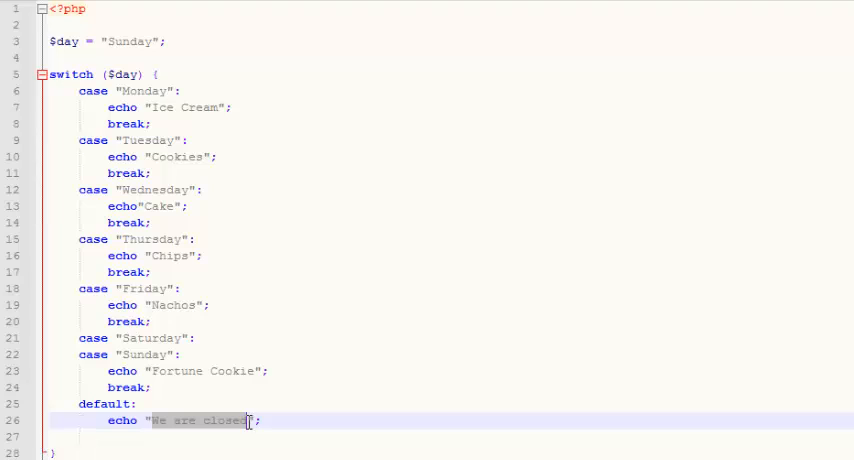
# Change the default message to "Enter a valid day" and set $day to "Steve-o".
pyautogui.write('Enter a valid day')
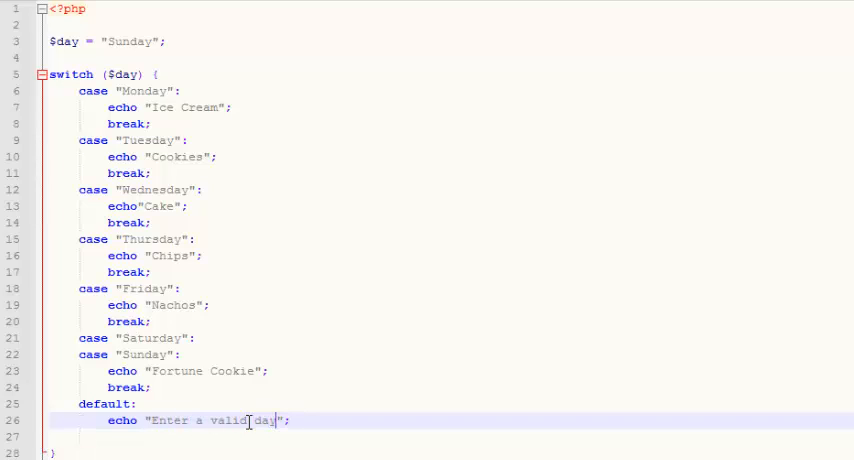
pyautogui.moveTo(178, 119)
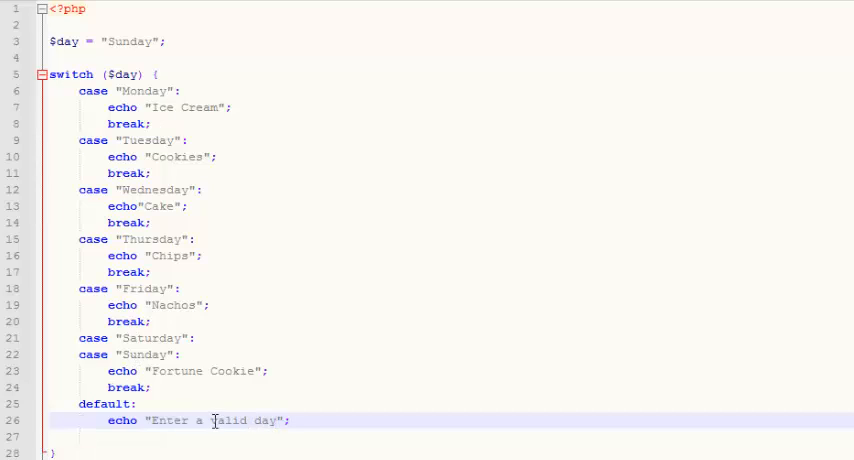
pyautogui.doubleClick(123, 41)
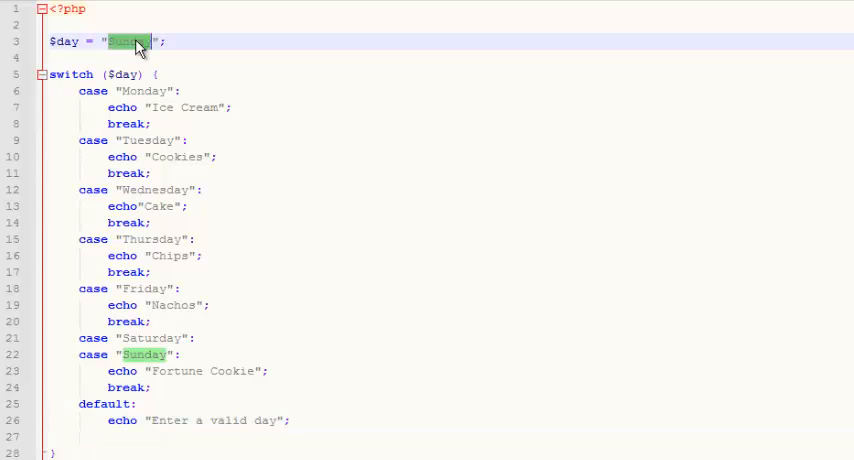
pyautogui.write('Steve')
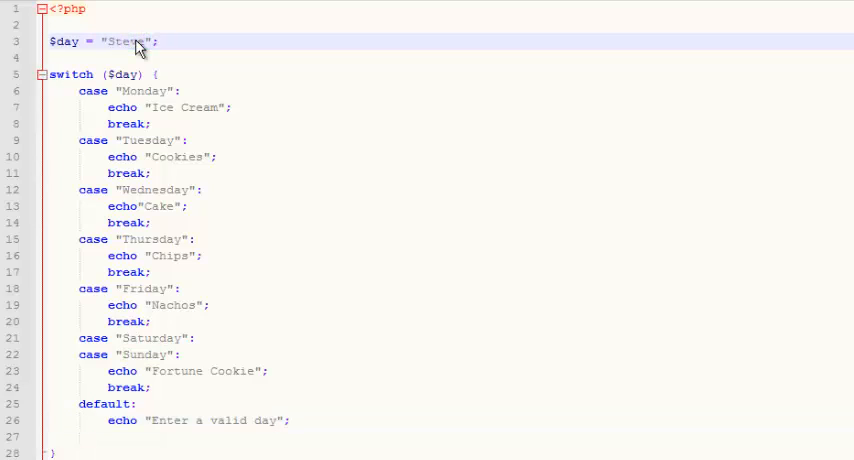
pyautogui.write('-o')
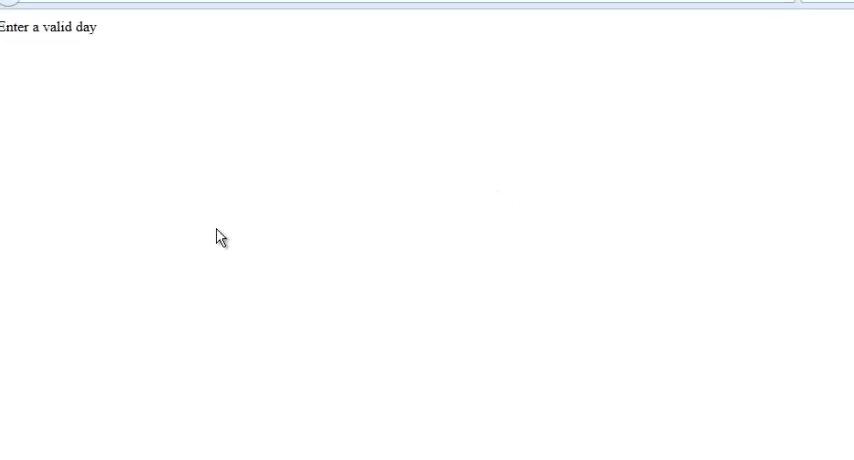
pyautogui.moveTo(328, 336)
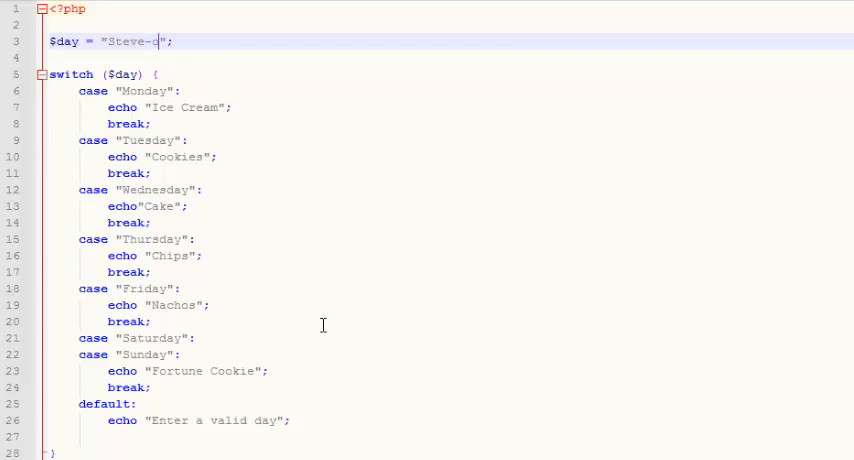
# Finish typing "Steve-o" in the $day assignment.
pyautogui.write('o')
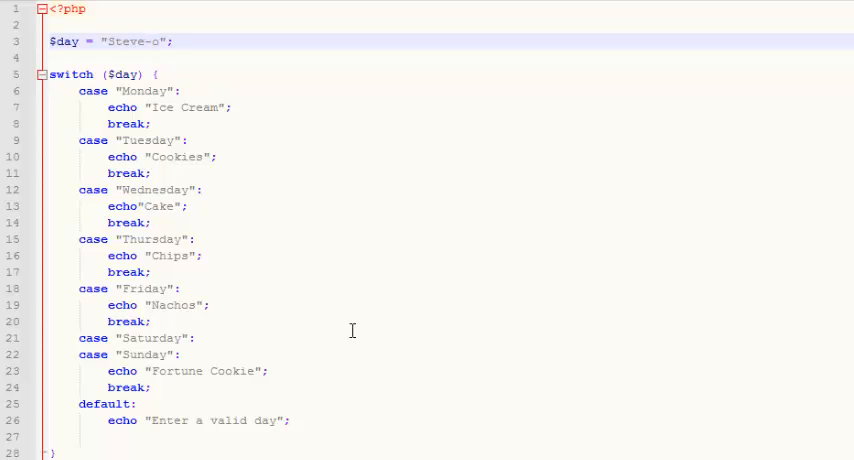
pyautogui.moveTo(330, 328)
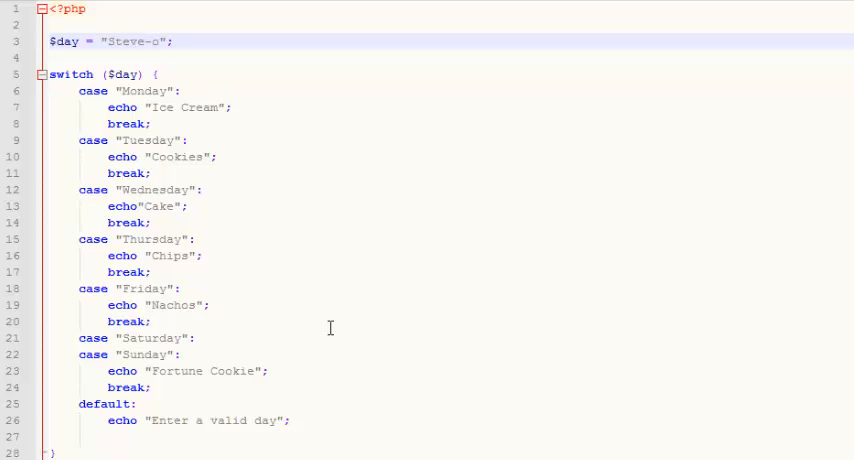